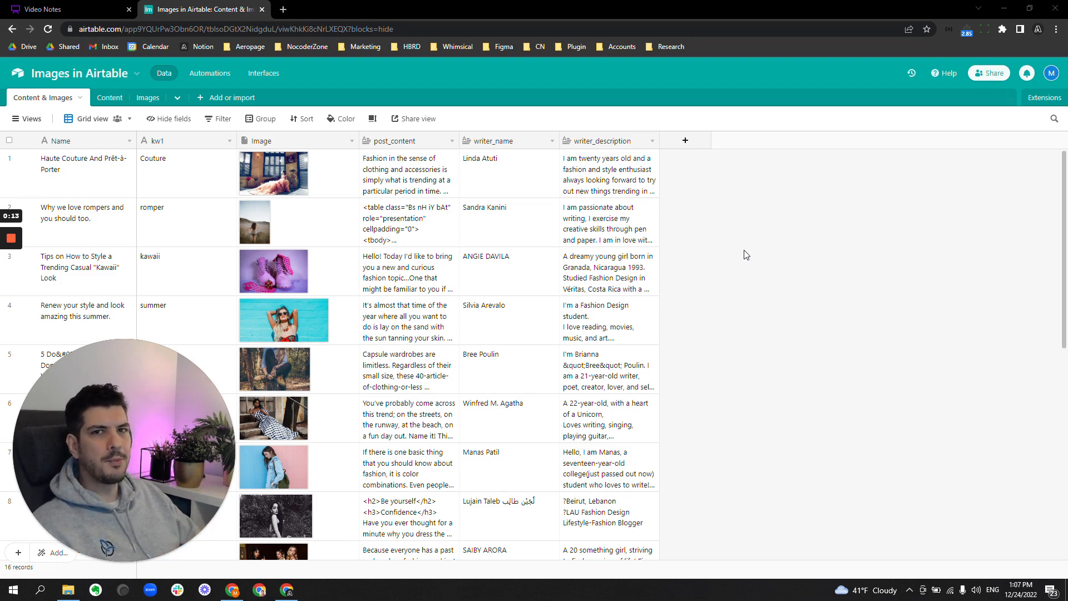
mouse_move(206, 148)
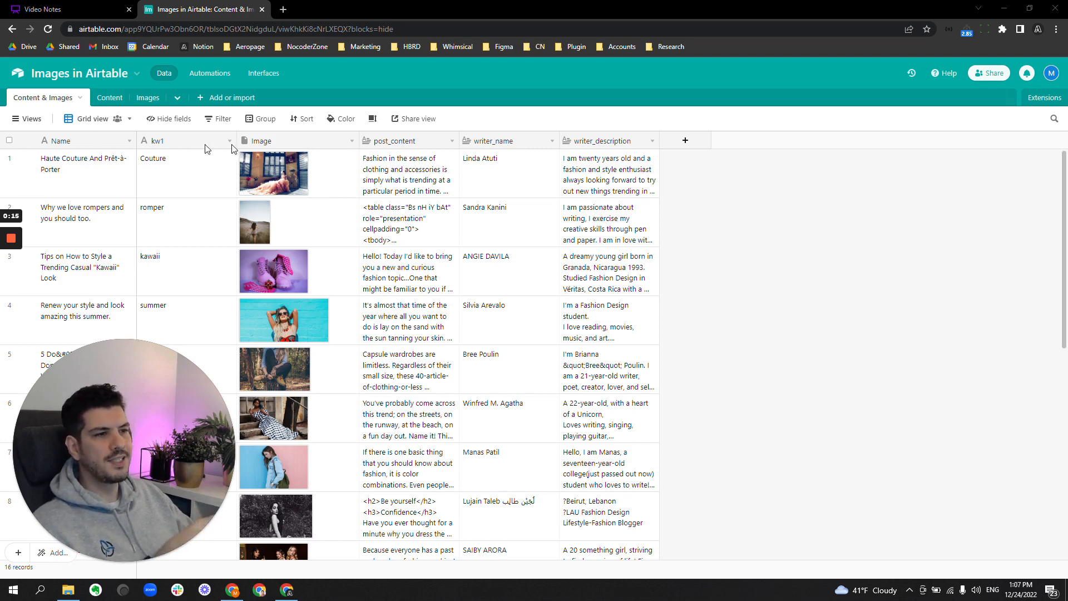
Select the first article's Image cell and start an upload from the computer
click(272, 173)
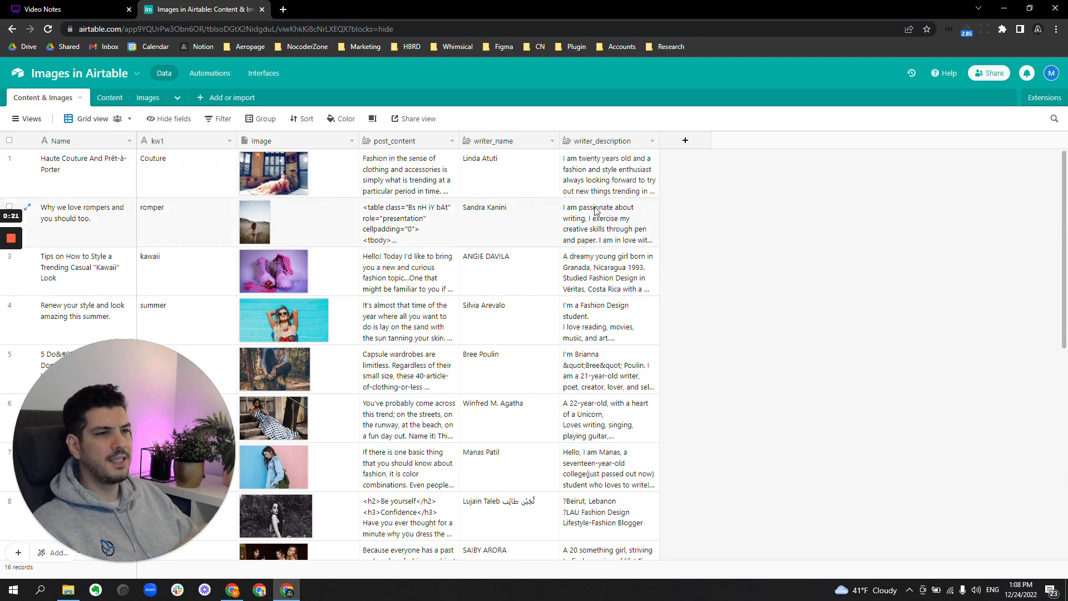
click(95, 98)
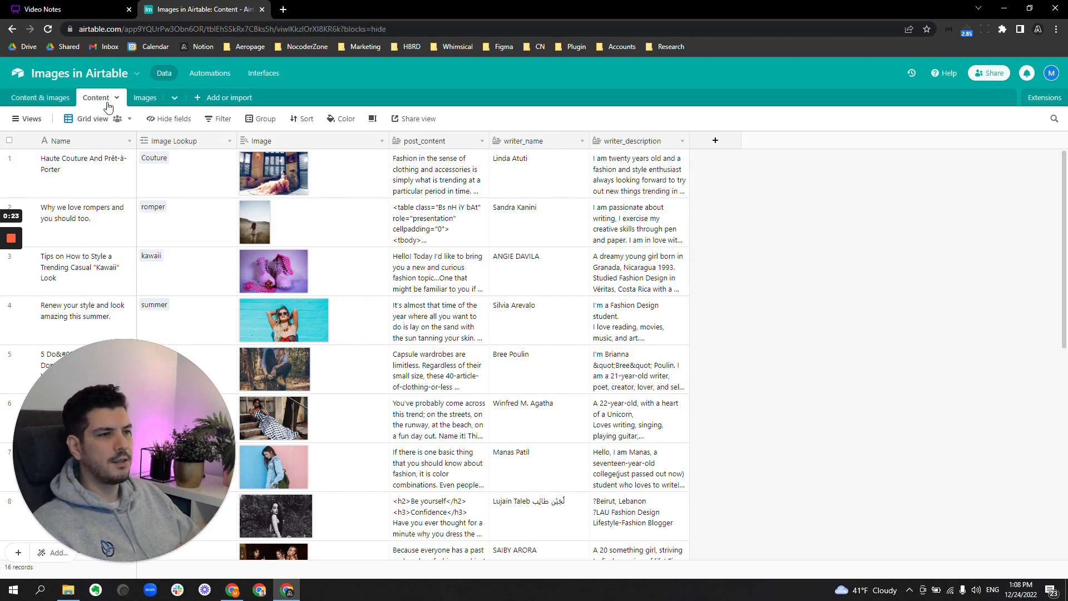
click(40, 98)
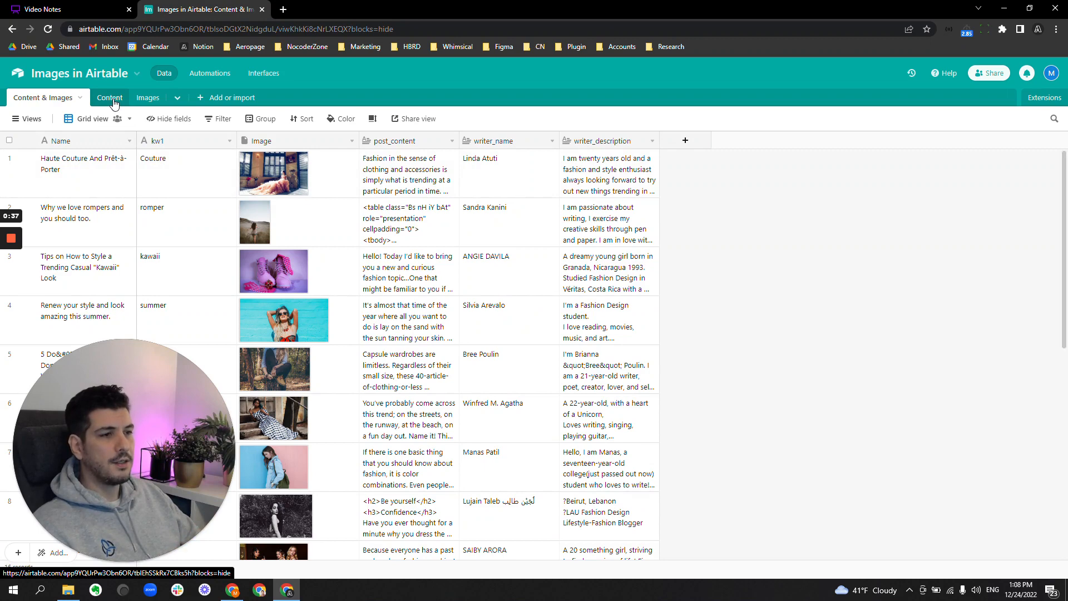
click(109, 97)
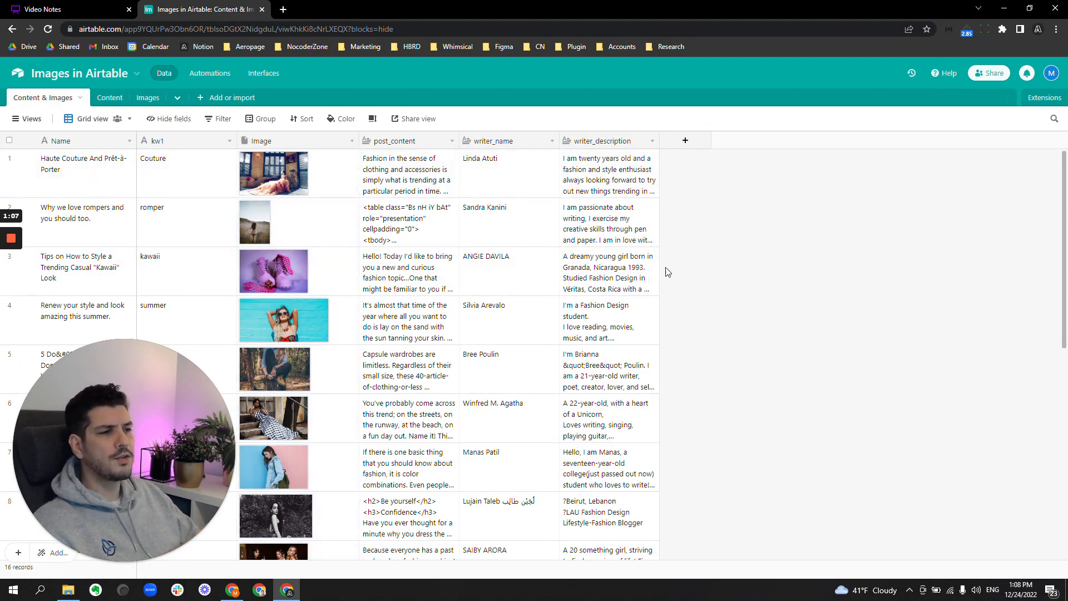
click(272, 173)
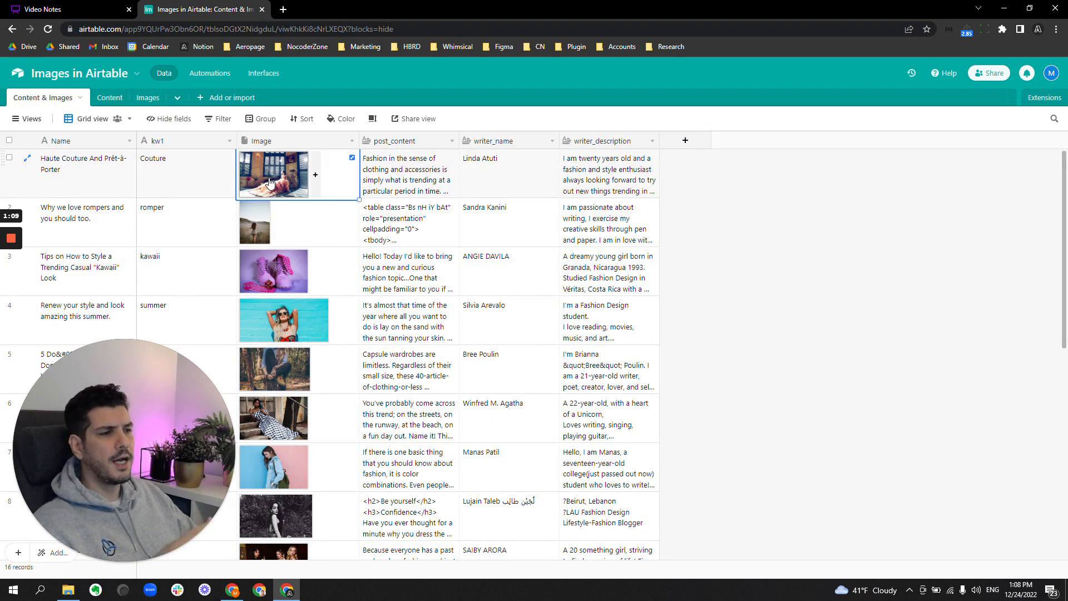
click(273, 174)
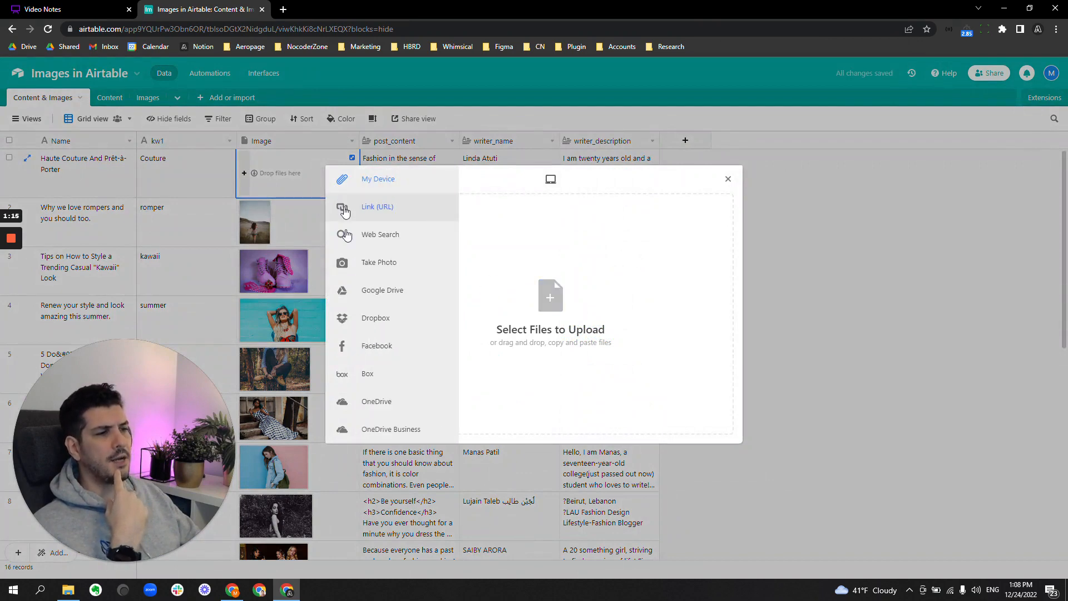
click(378, 179)
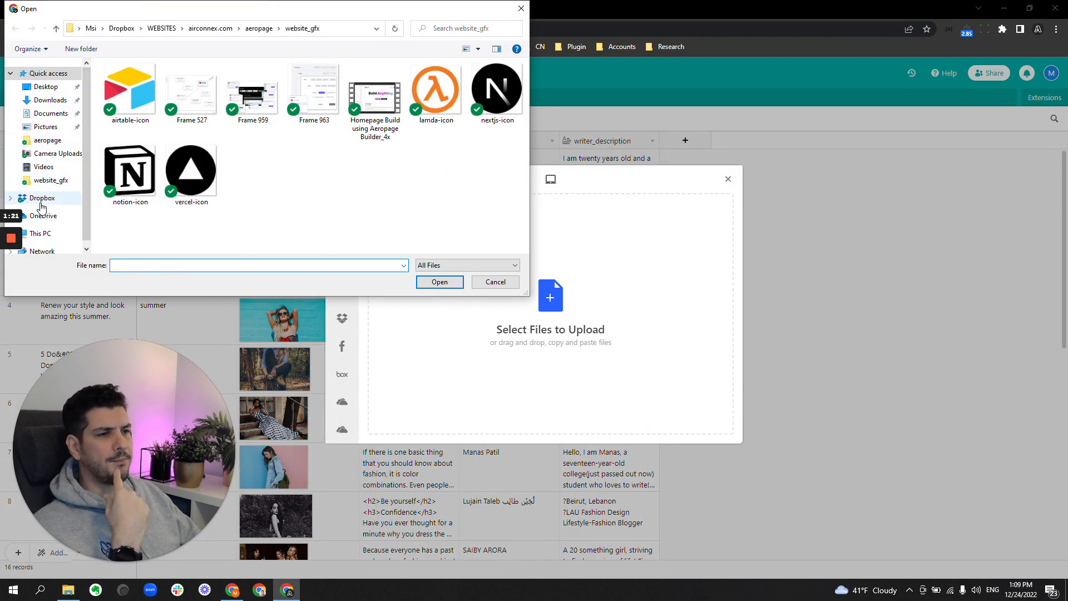
Upload the teal neon-wall photo from Dropbox > WEBSITES > _IMAGES into the first article
click(42, 197)
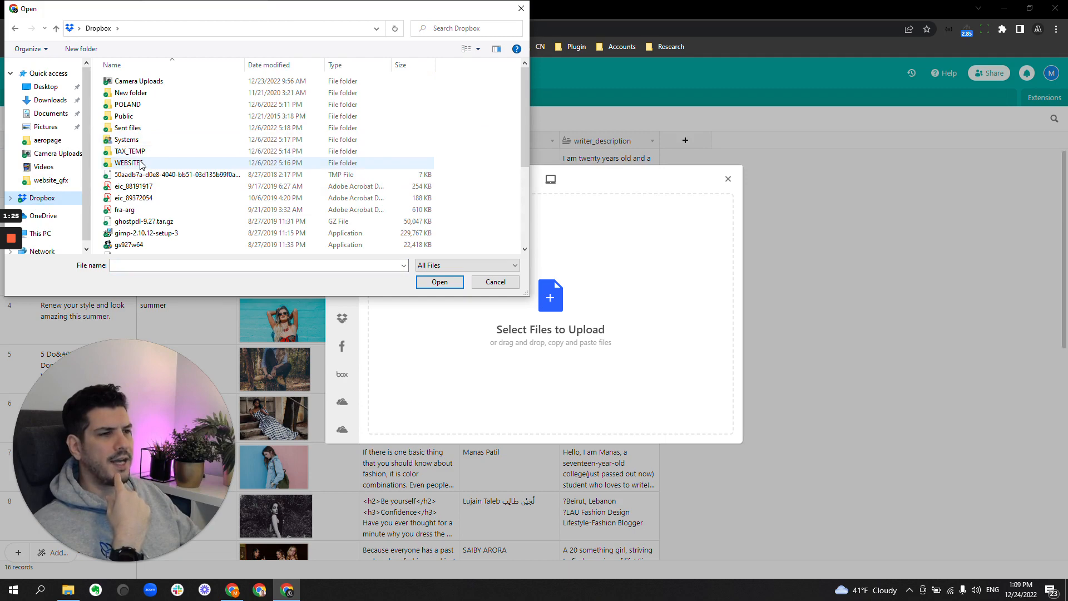
double_click(129, 162)
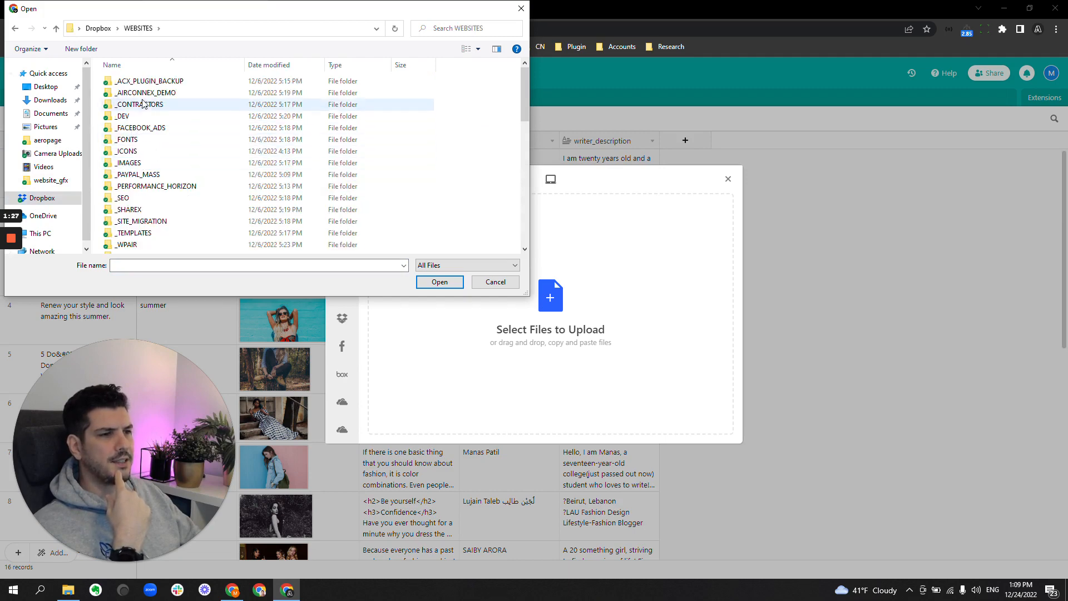
double_click(127, 163)
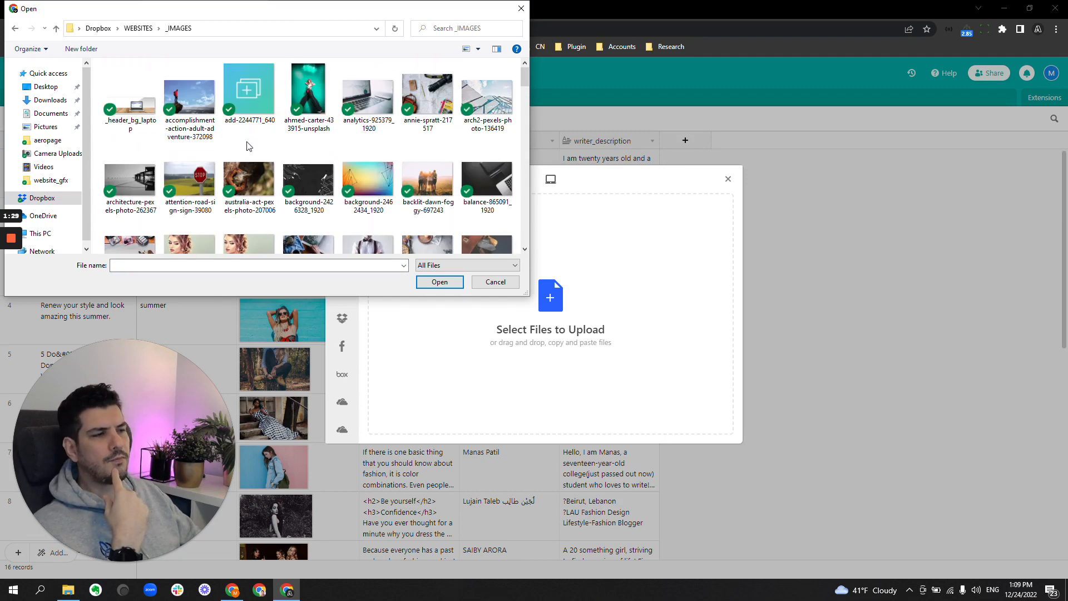
click(308, 92)
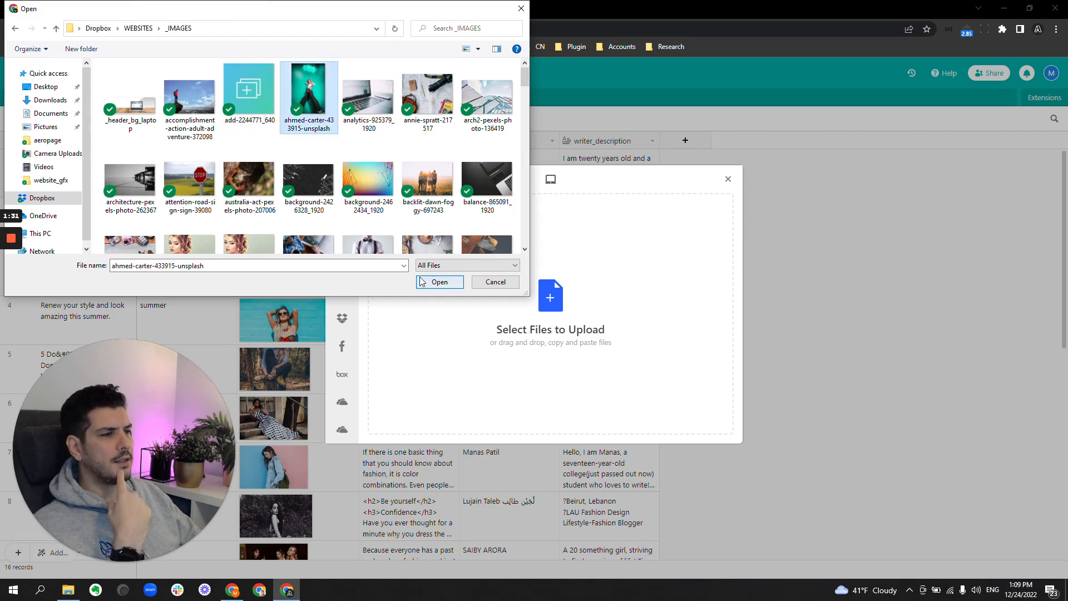
click(440, 282)
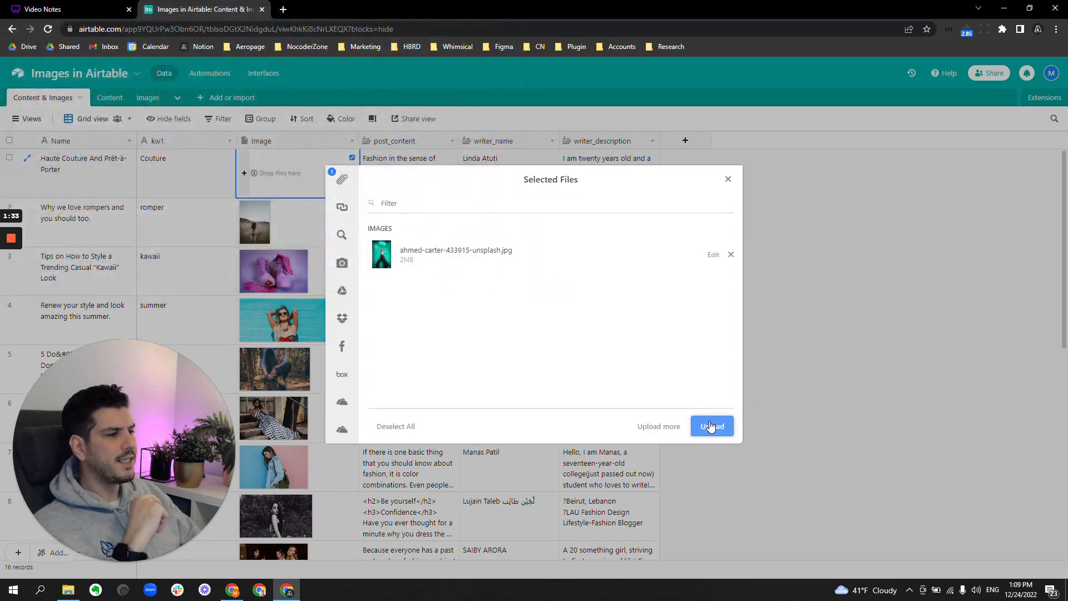
click(711, 426)
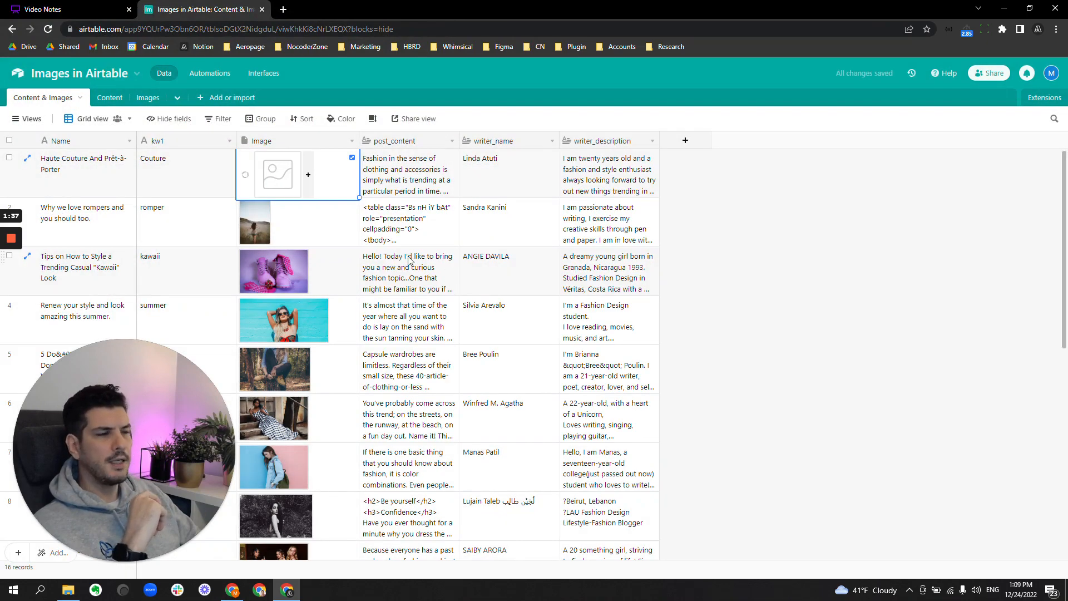
mouse_move(276, 174)
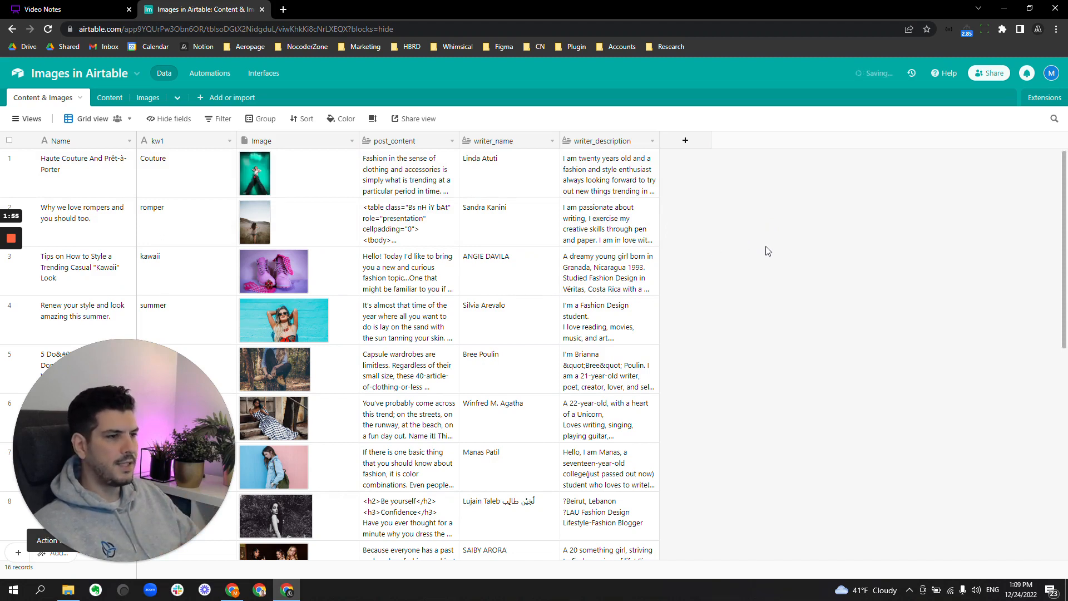
click(254, 173)
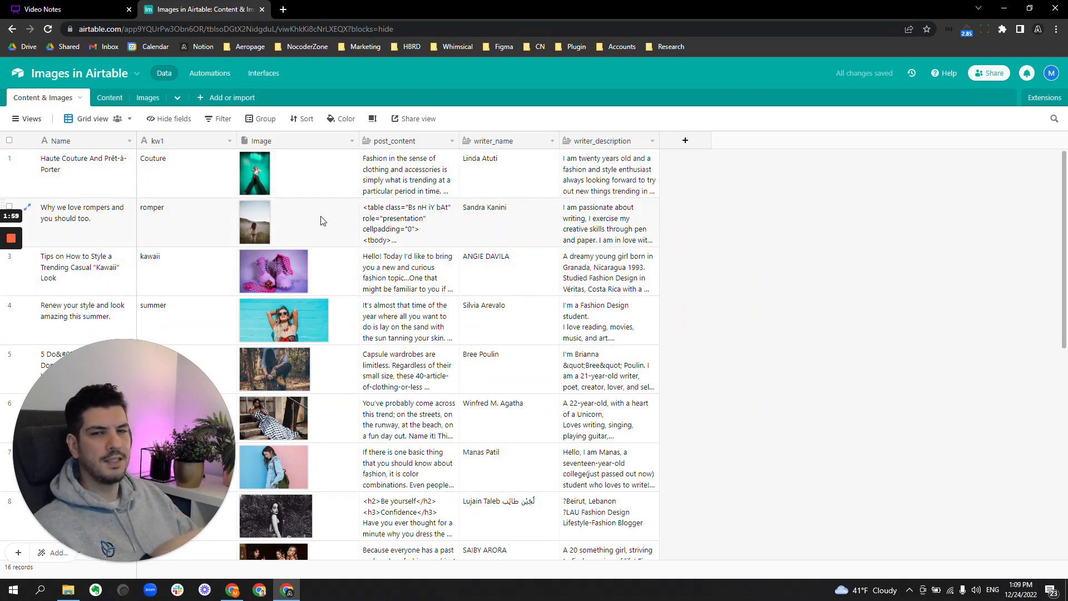
click(255, 172)
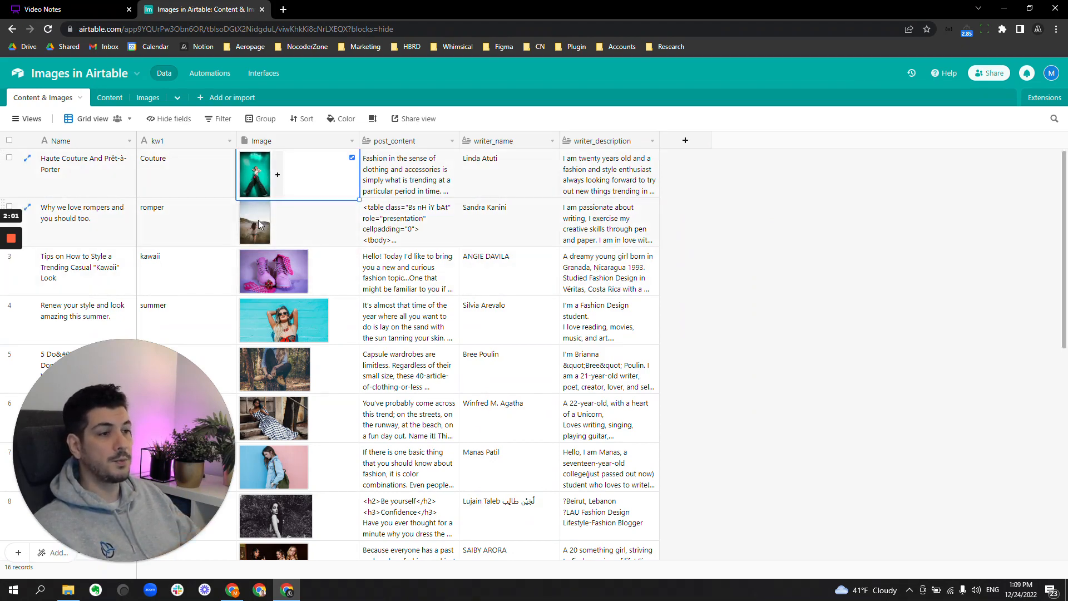
click(255, 222)
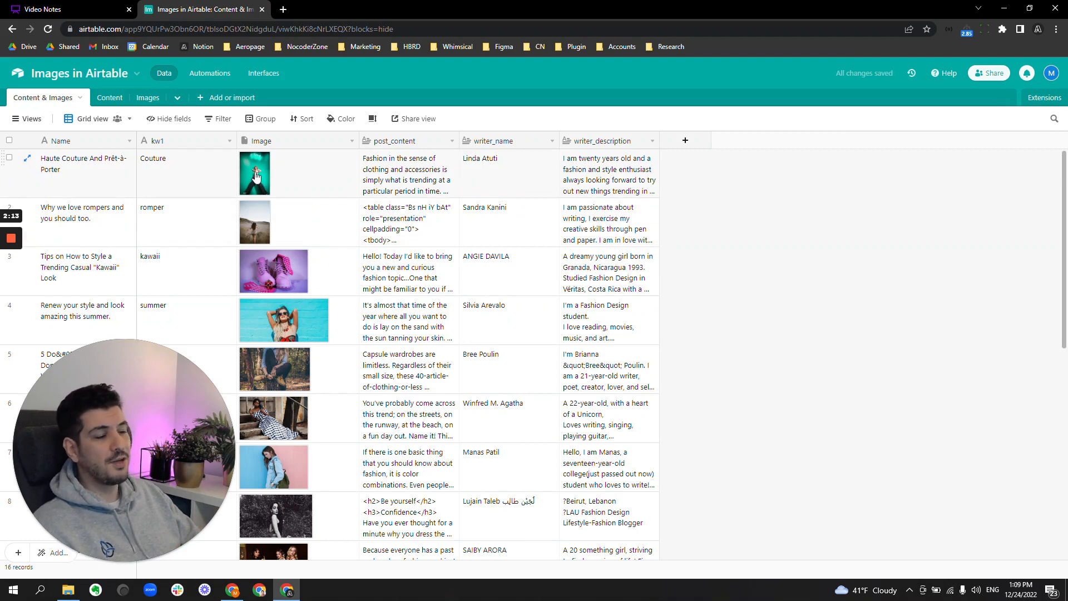
click(254, 172)
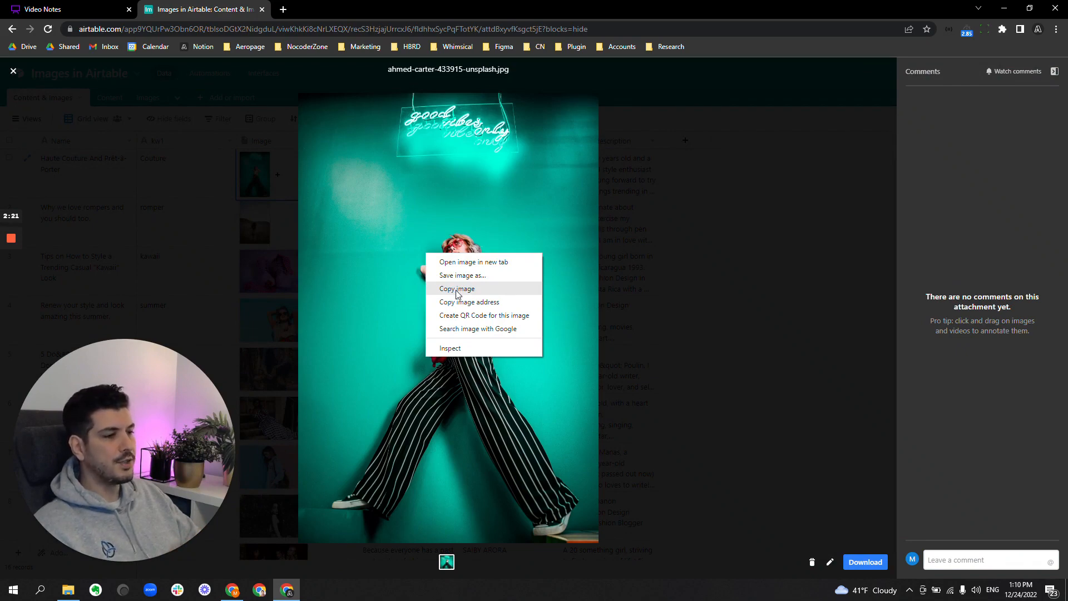
click(458, 289)
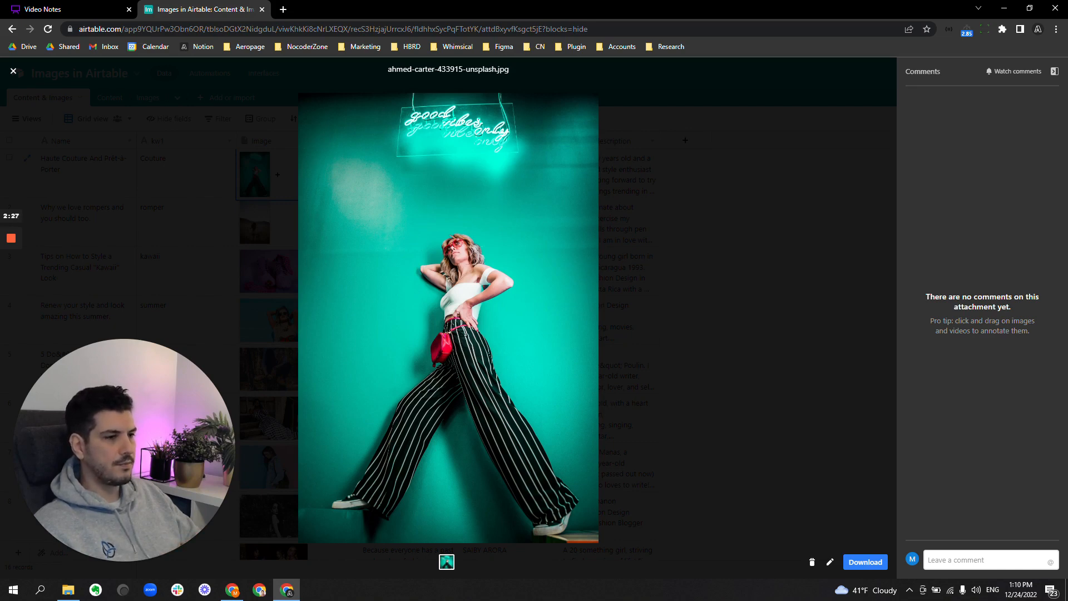
click(13, 70)
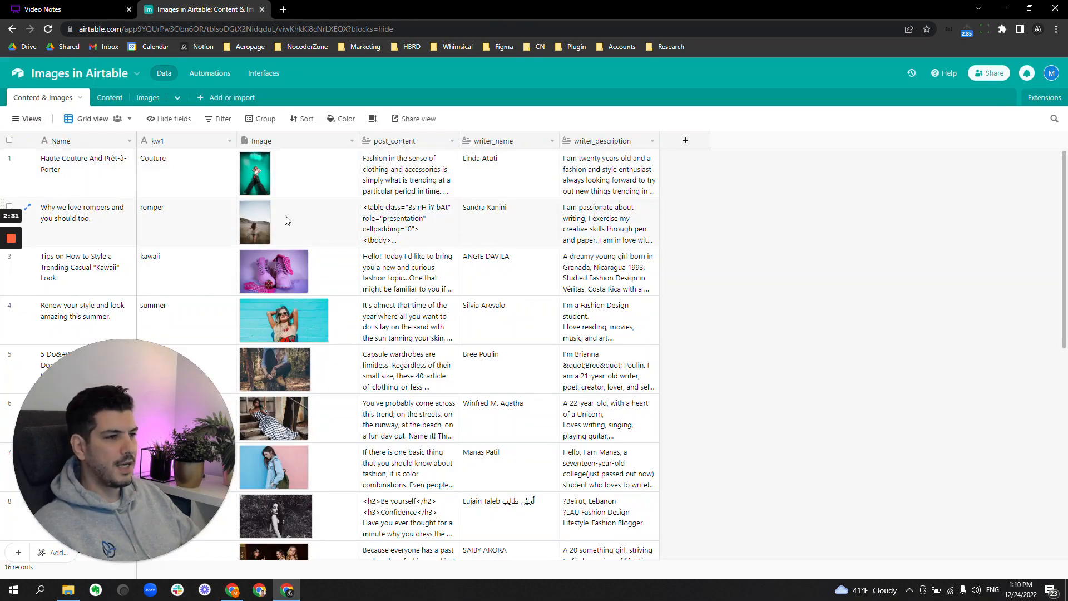
Paste the copied teal photo into the second article's images and upload it
click(276, 223)
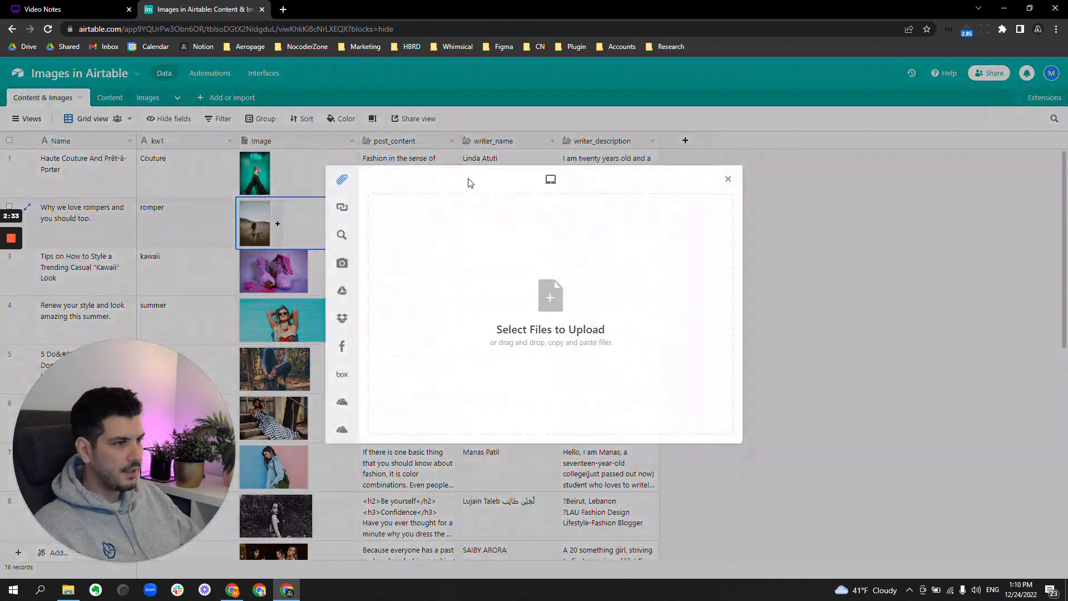
mouse_move(467, 178)
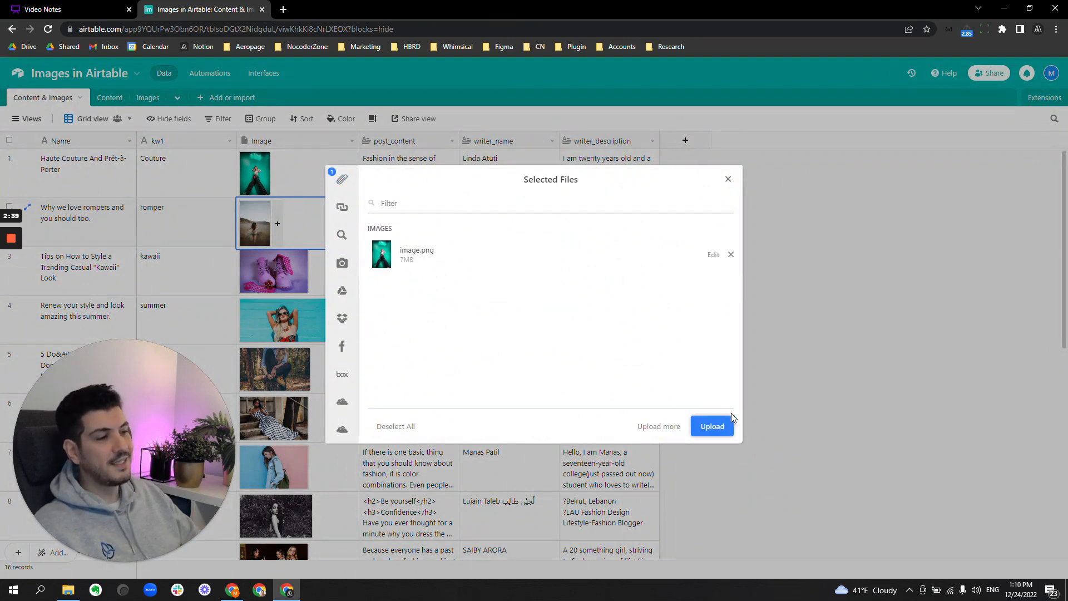
click(712, 426)
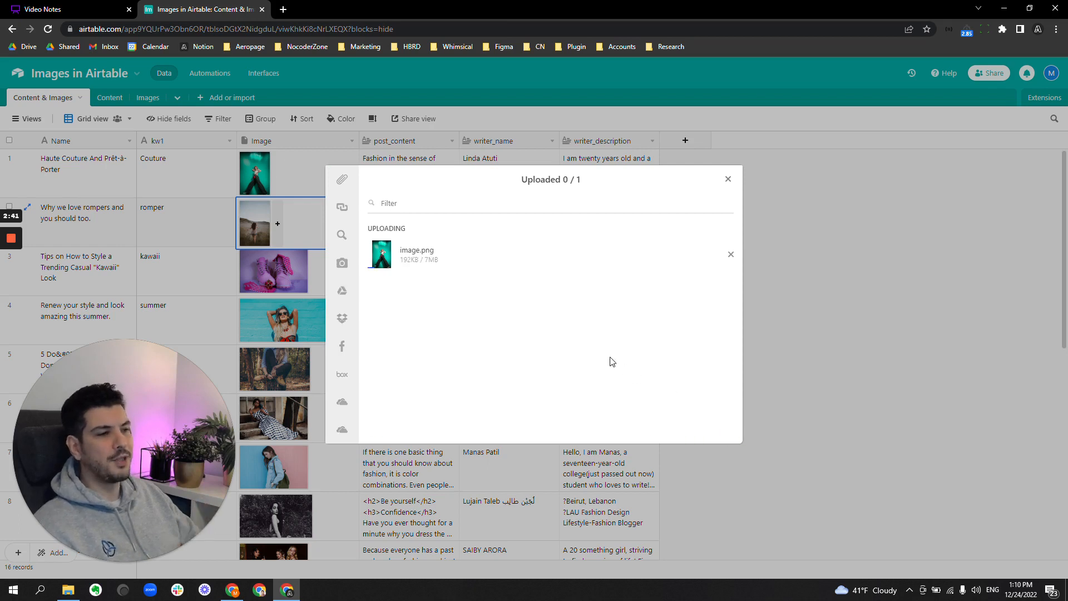
mouse_move(306, 239)
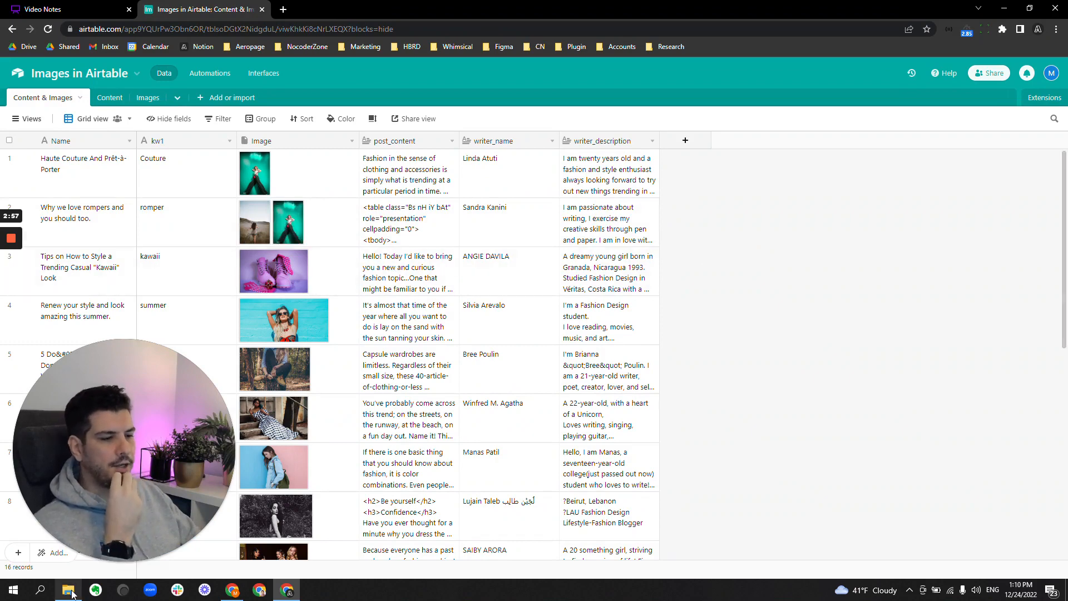
click(67, 590)
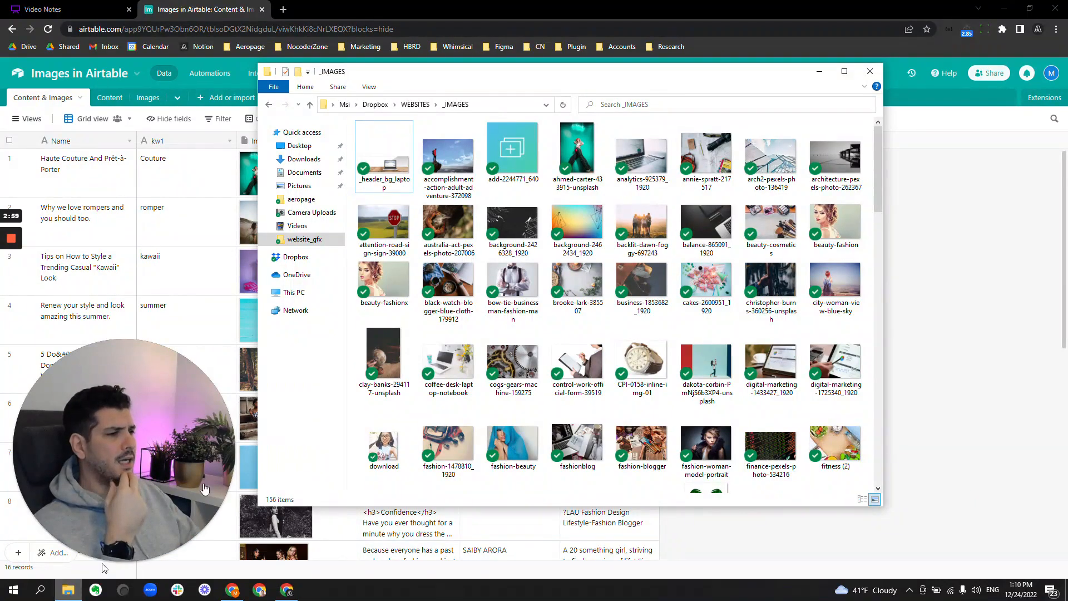
click(576, 150)
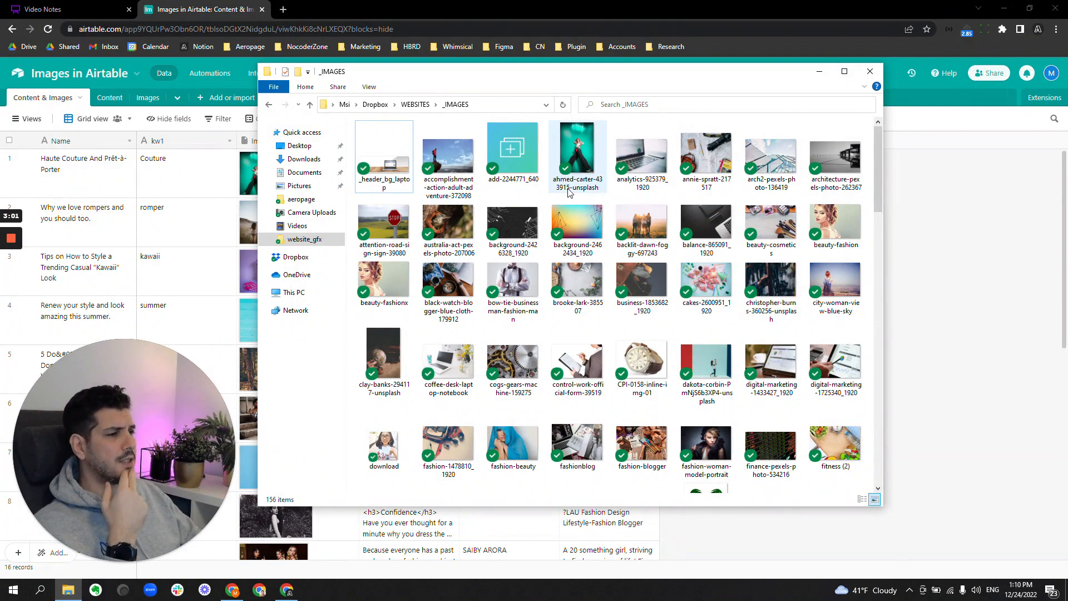
scroll(down, 3)
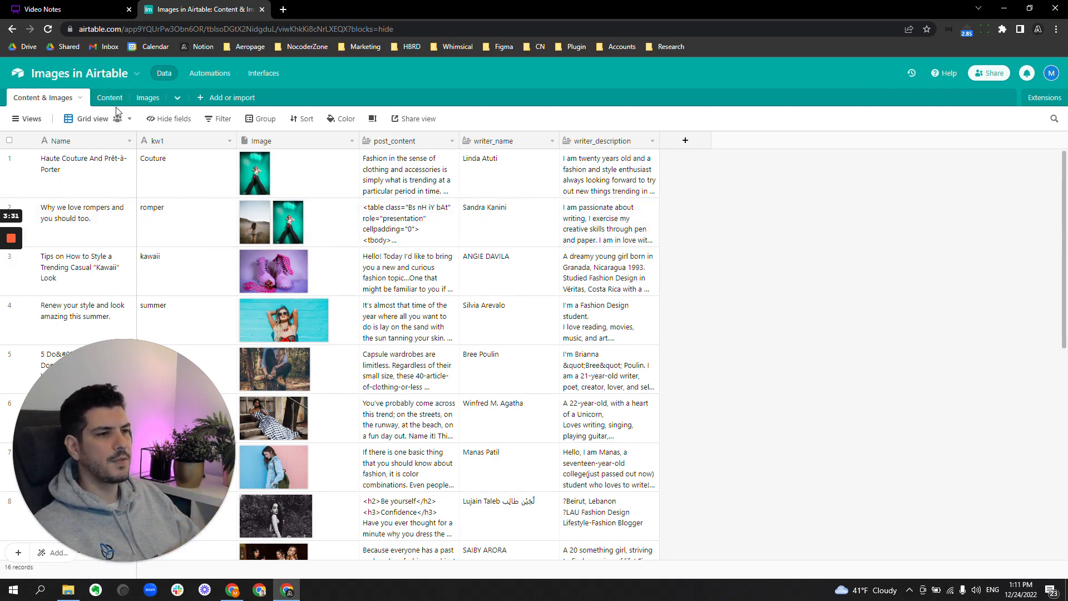
Convert kw1 into a link to a new table named kw1-images and save the field
click(109, 97)
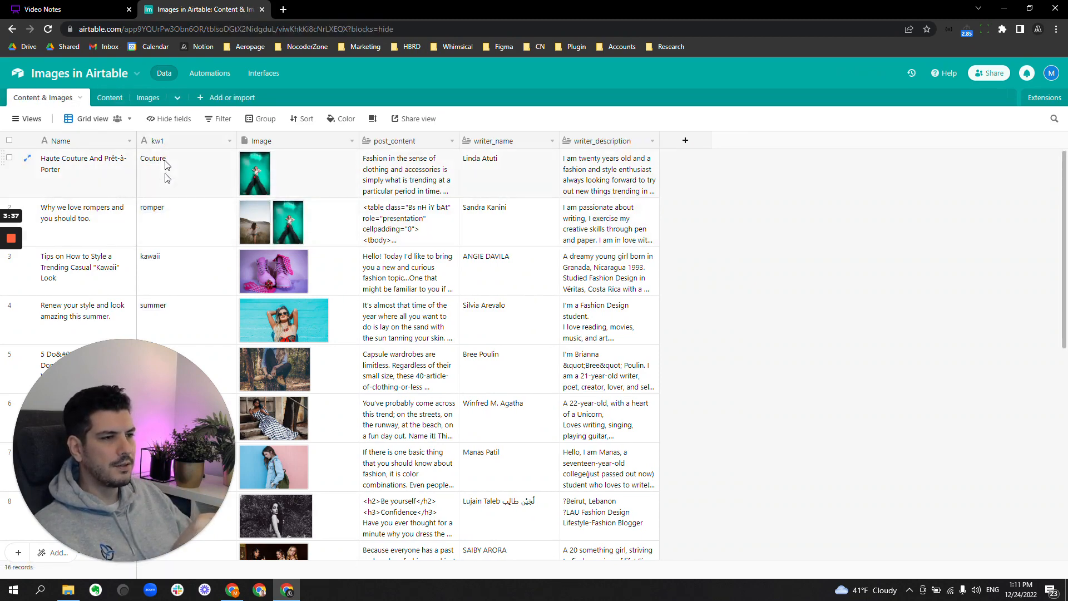
click(109, 98)
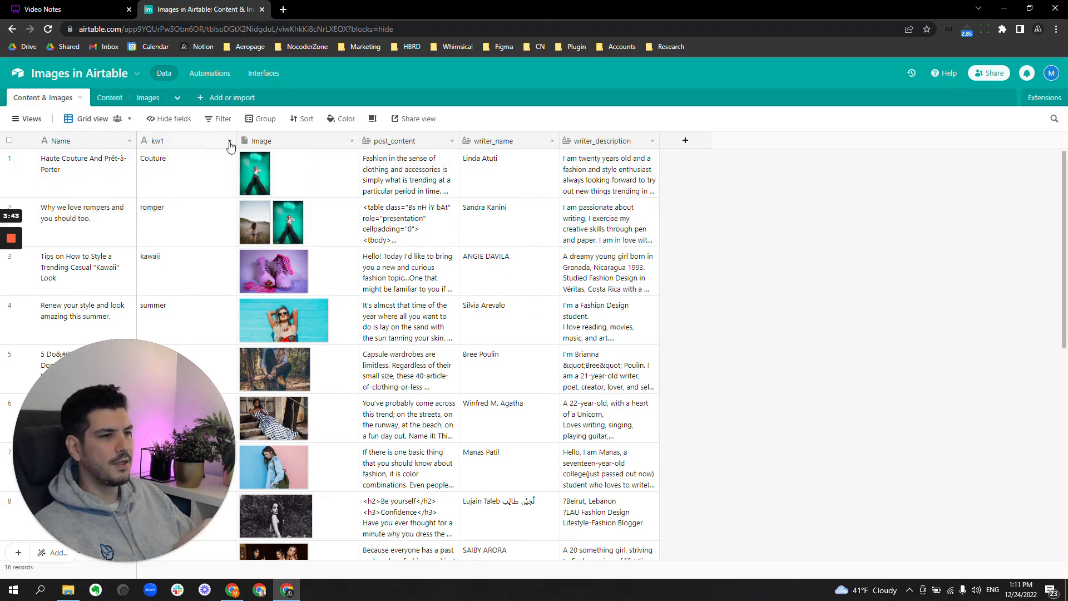
click(230, 143)
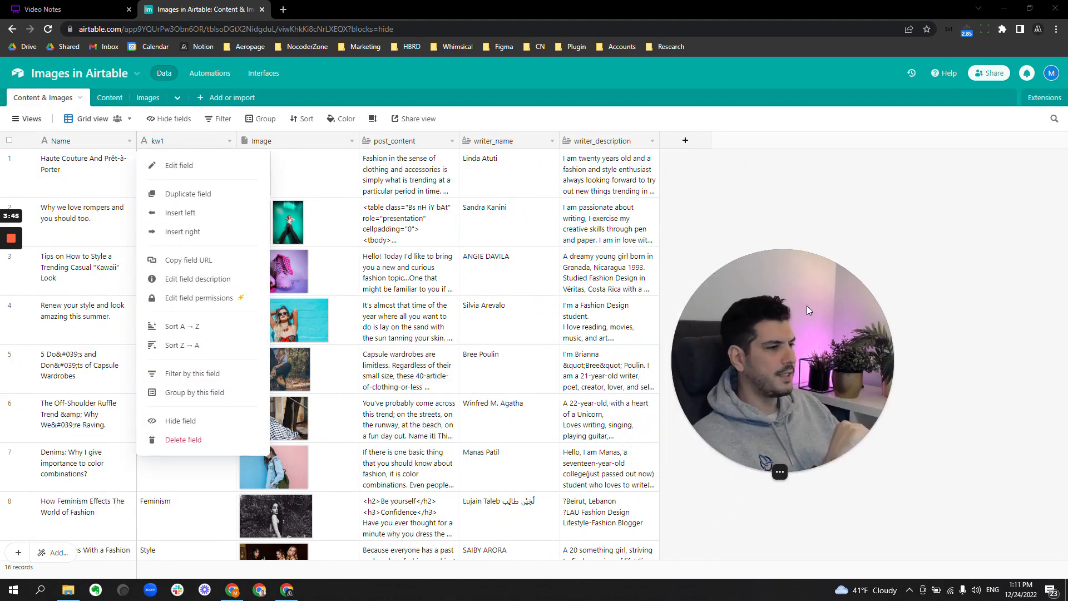
click(178, 164)
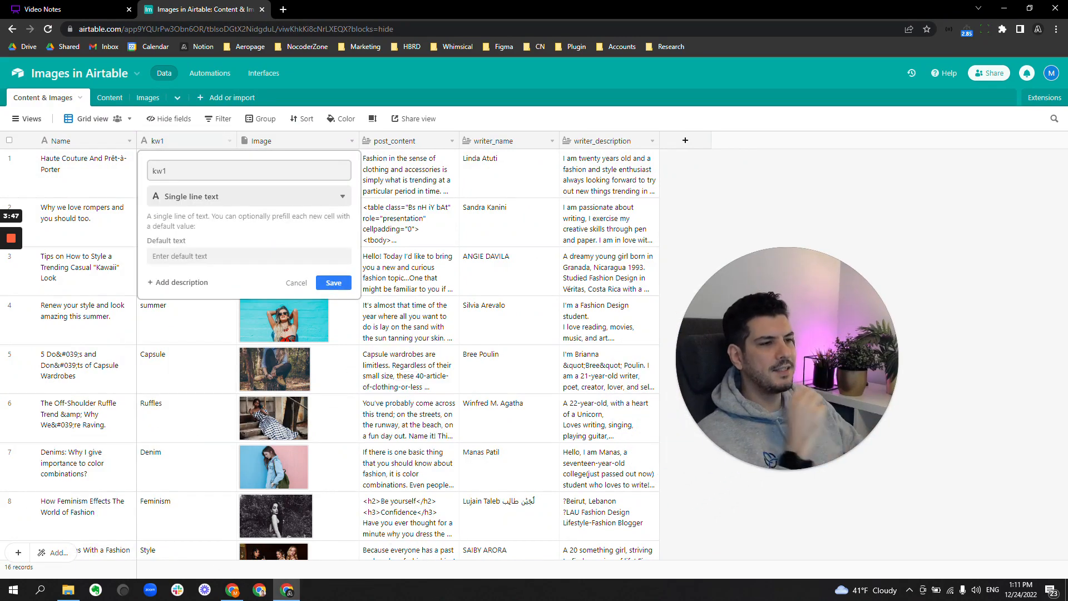
click(249, 197)
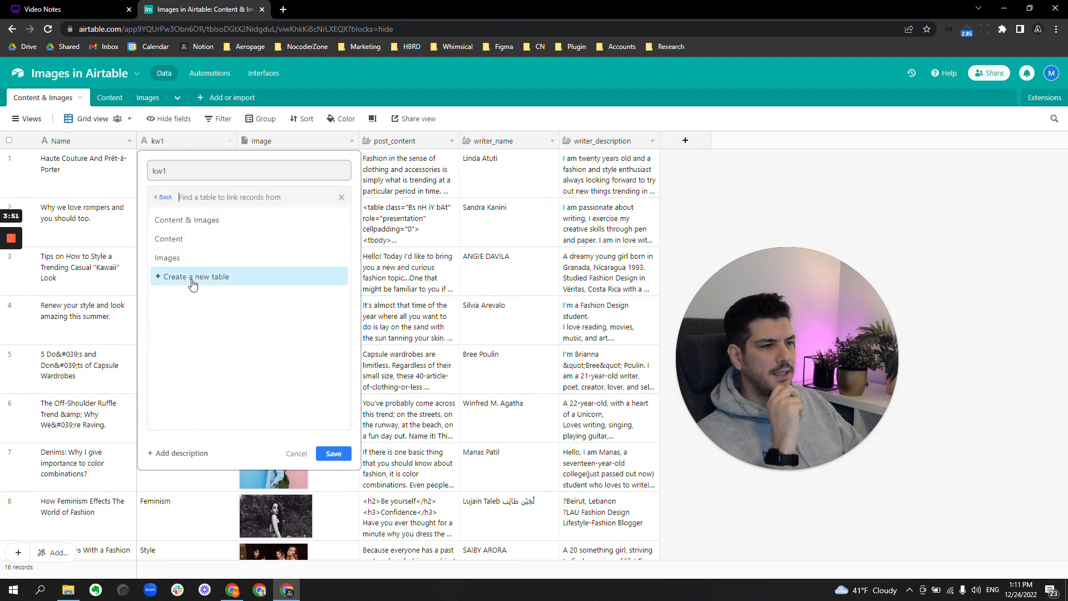
click(197, 276)
text(-)
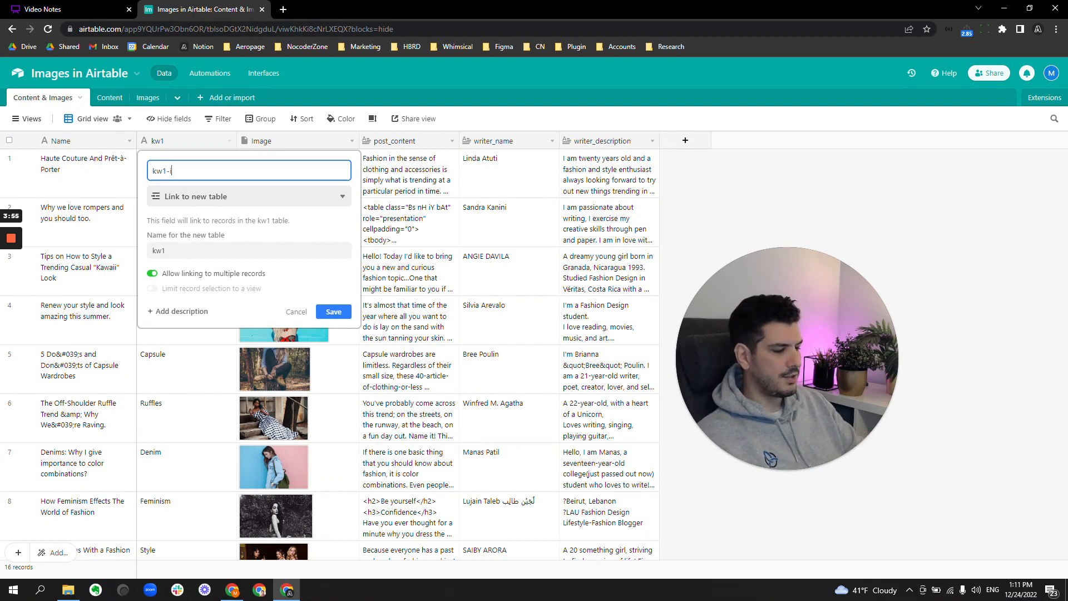
text(images)
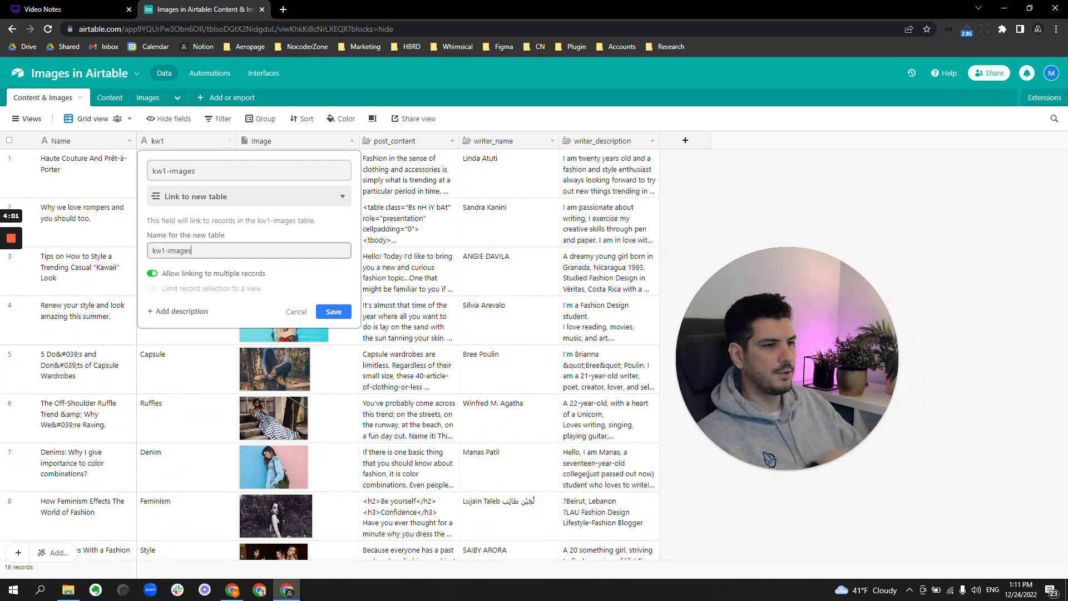
click(333, 312)
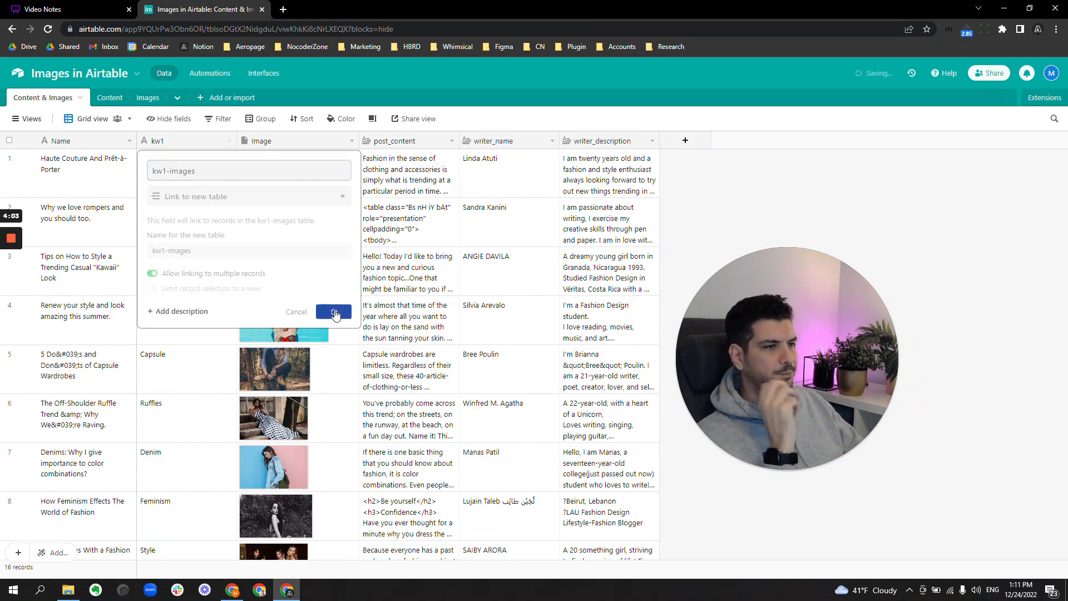
click(333, 312)
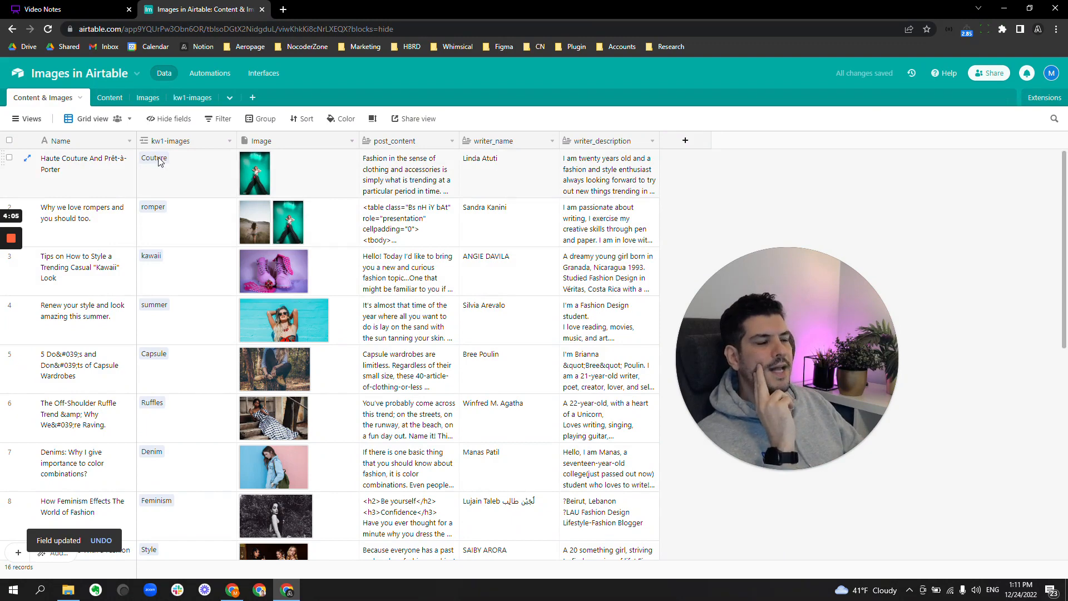
Switch to the newly created kw1-images table of keyword records
click(179, 97)
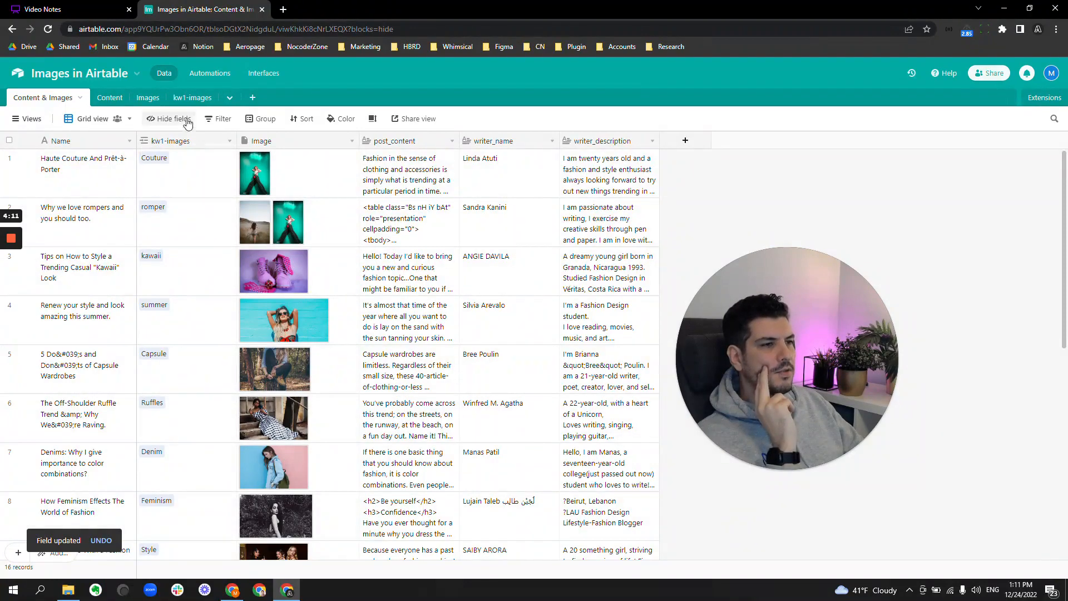
click(192, 98)
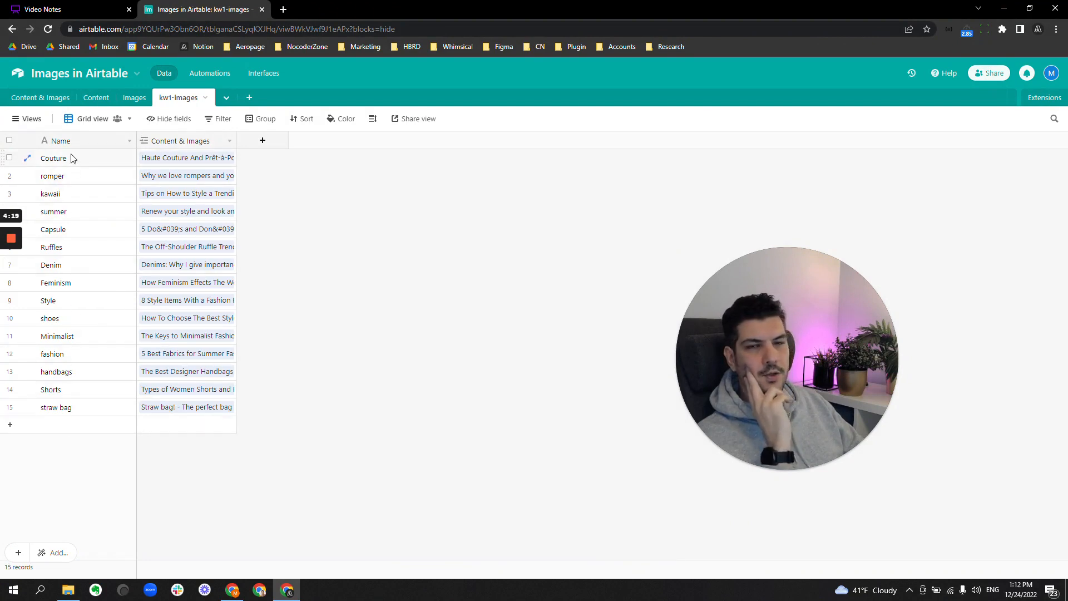
Add an Attachments field of Attachment type to the kw1-images table
click(262, 141)
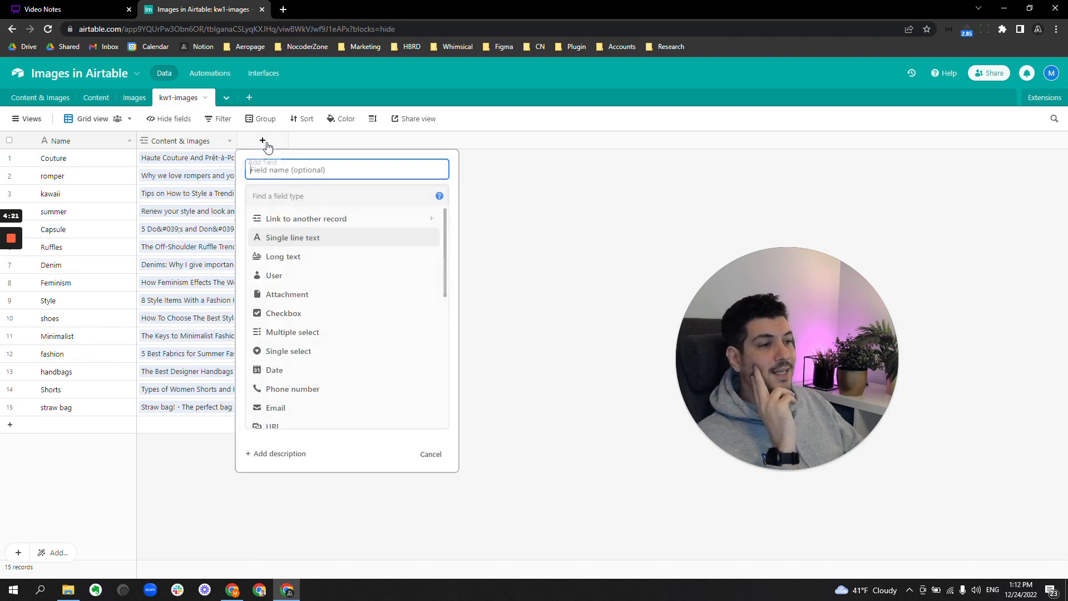
mouse_move(304, 256)
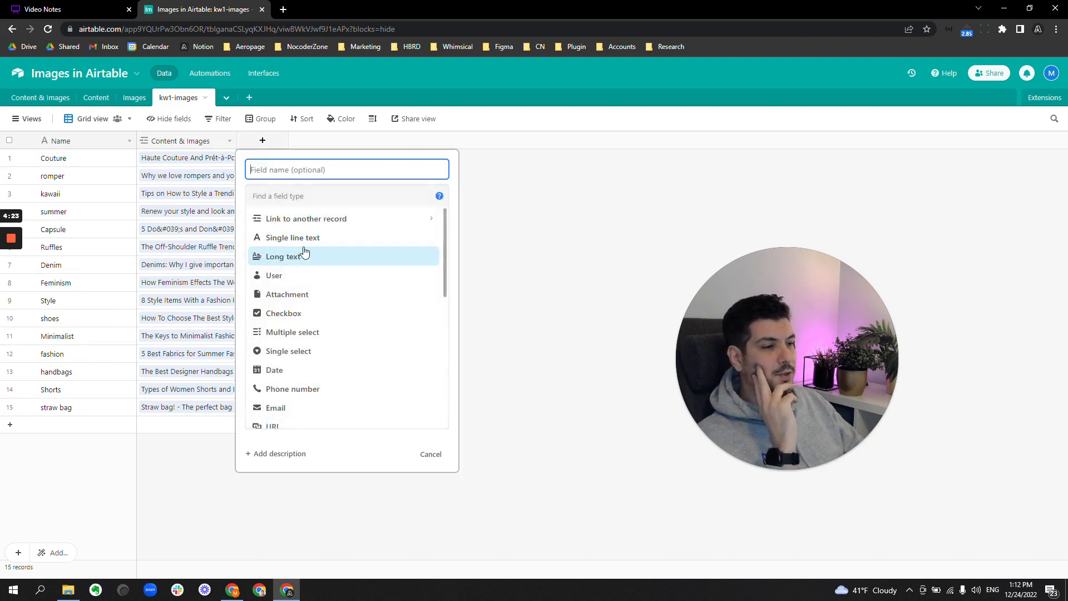
scroll(down, 3)
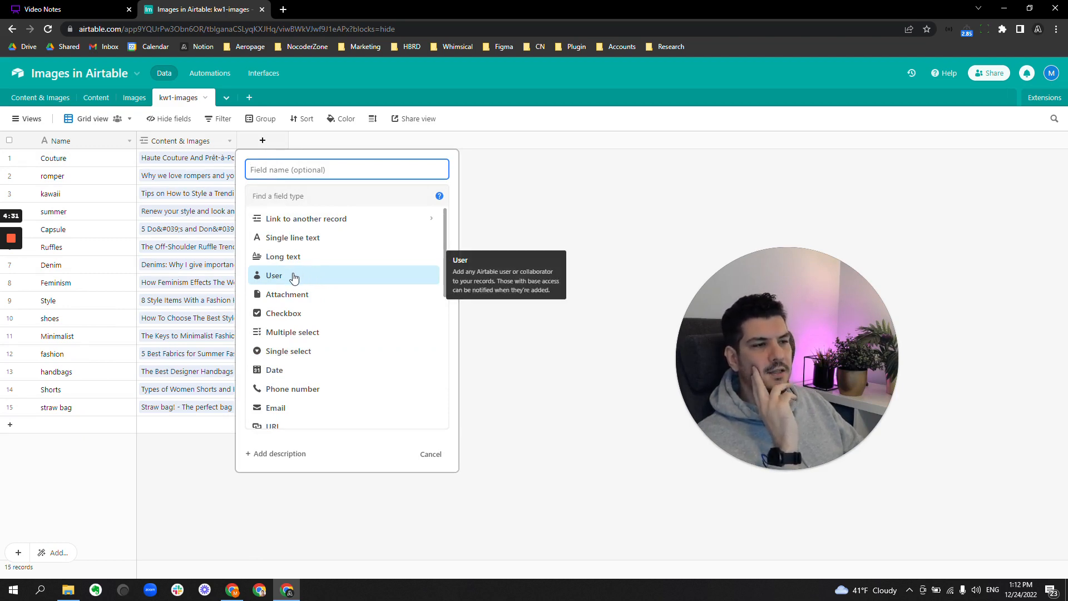
mouse_move(298, 300)
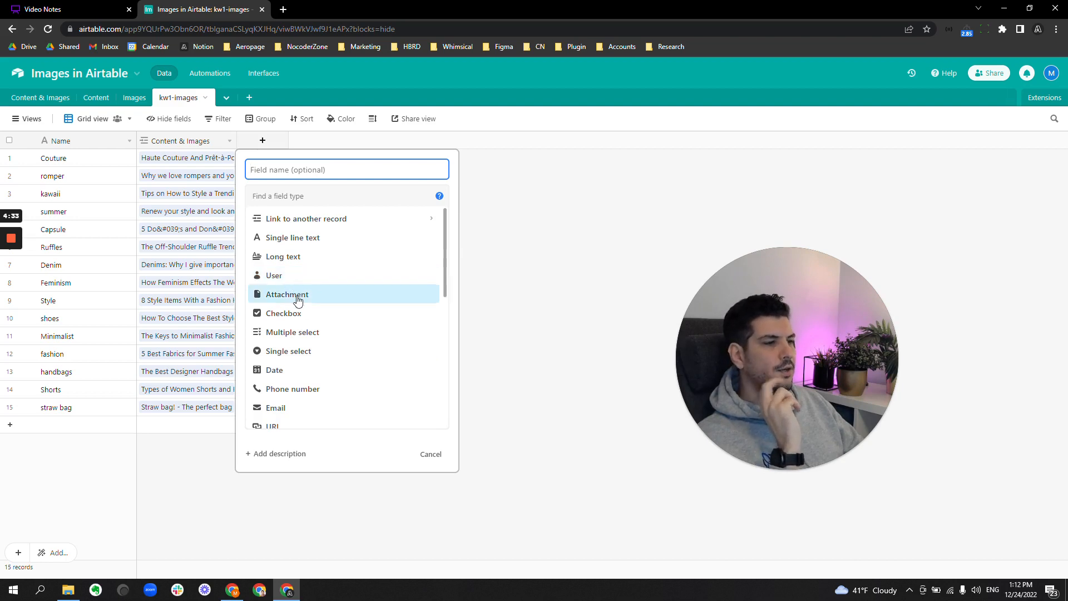
click(286, 294)
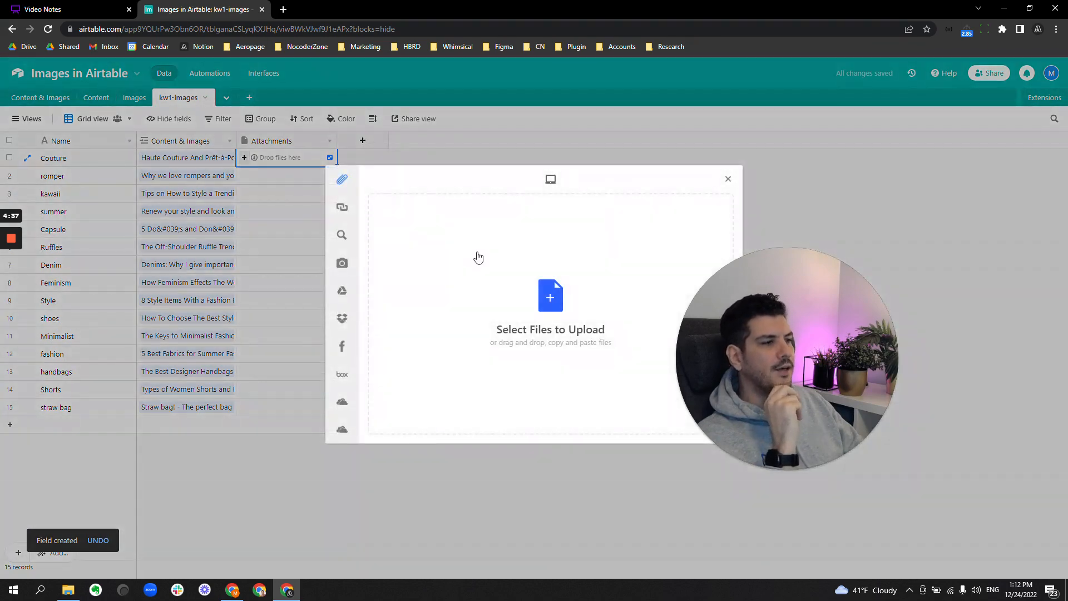
Upload ahmed-carter-433915-unsplash.jpg from the computer into Couture's Attachments field
click(550, 297)
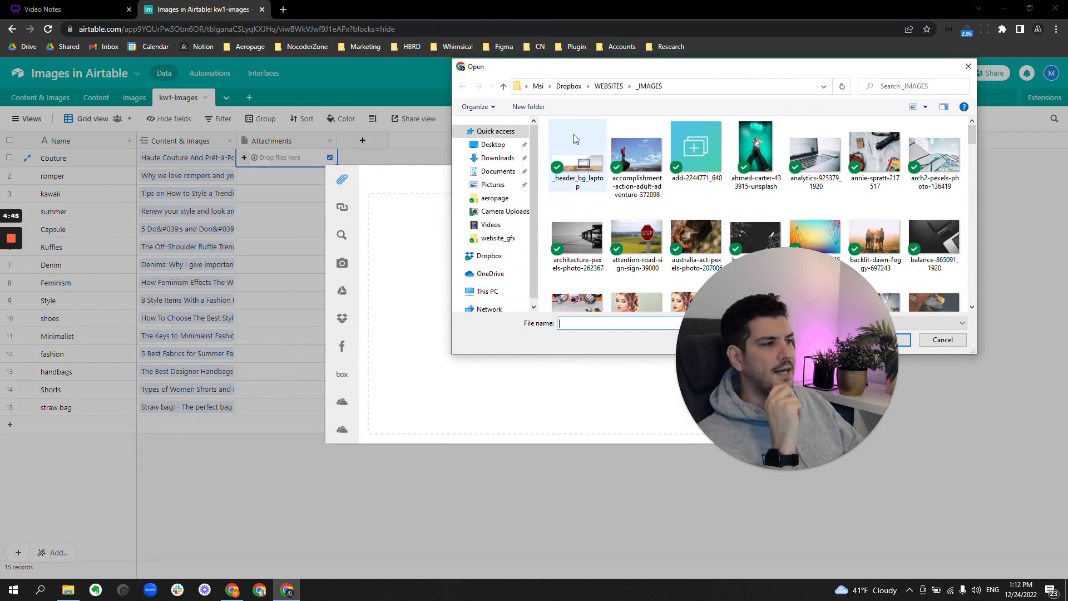
click(755, 143)
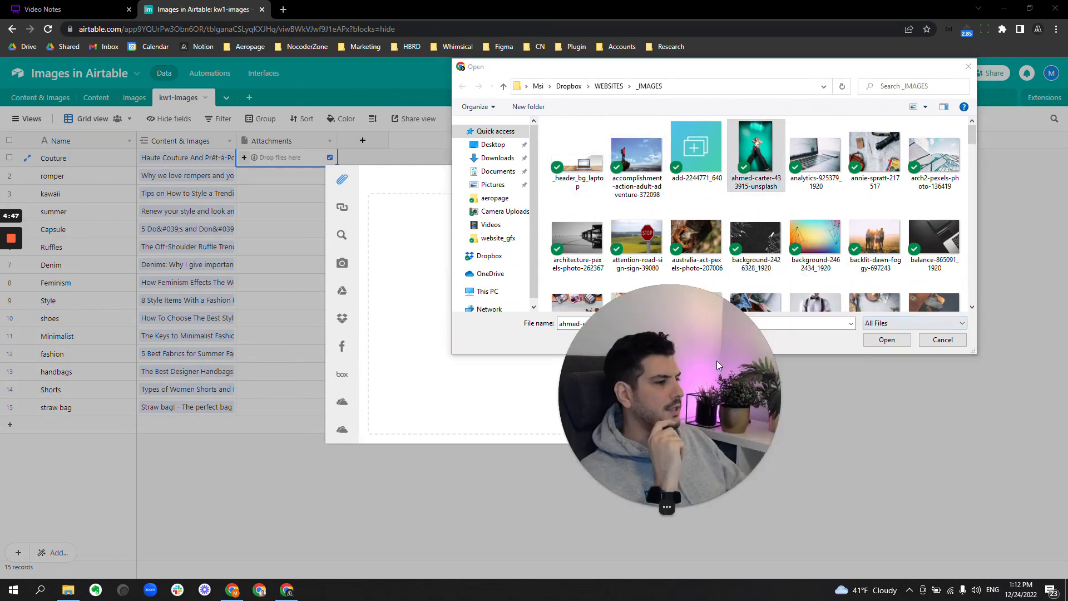
click(886, 340)
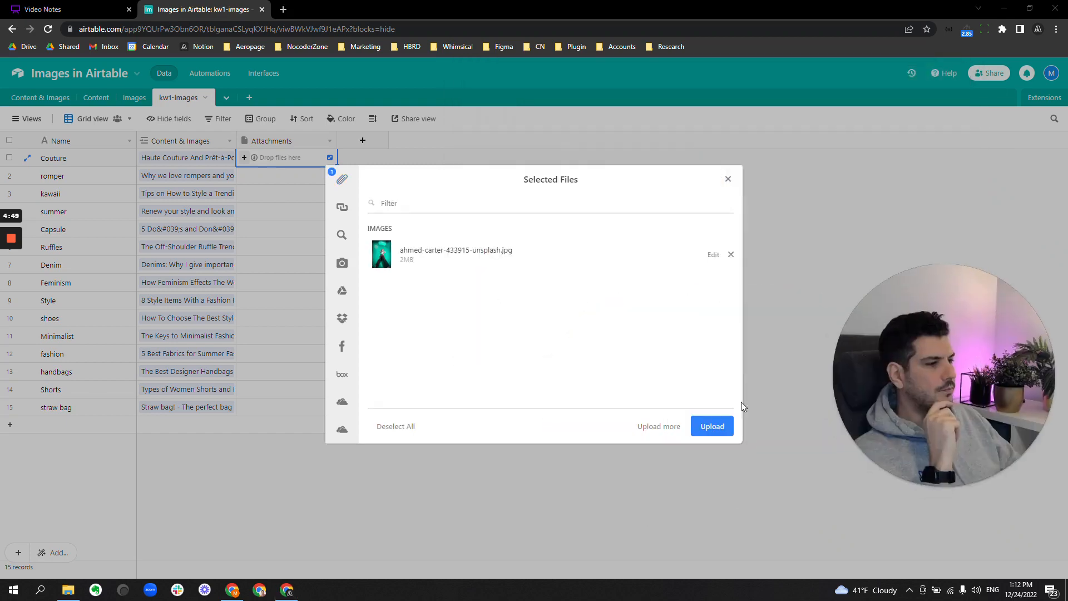
click(711, 425)
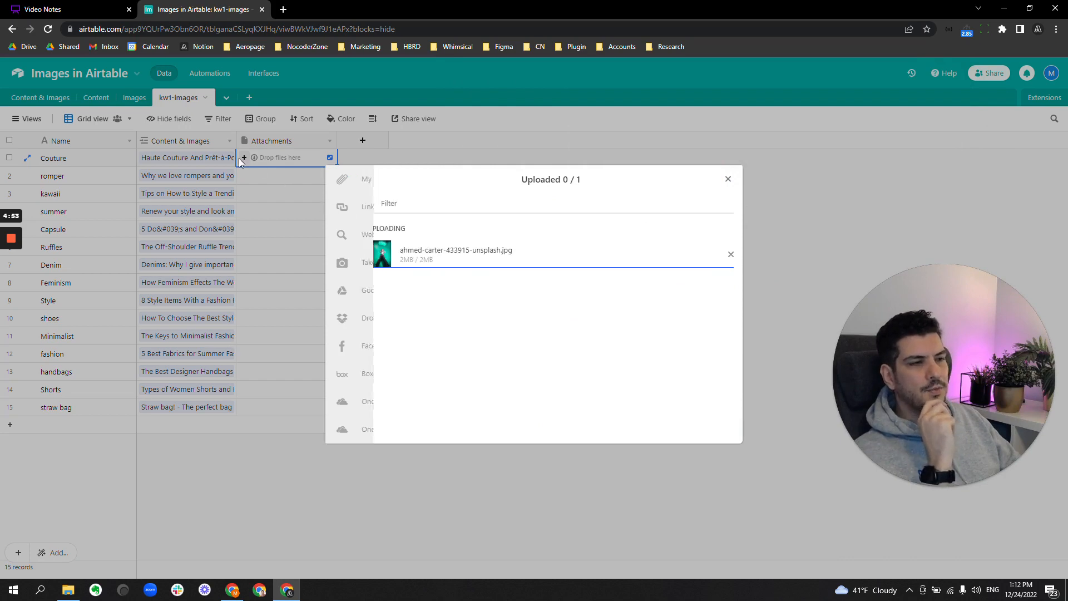
click(728, 179)
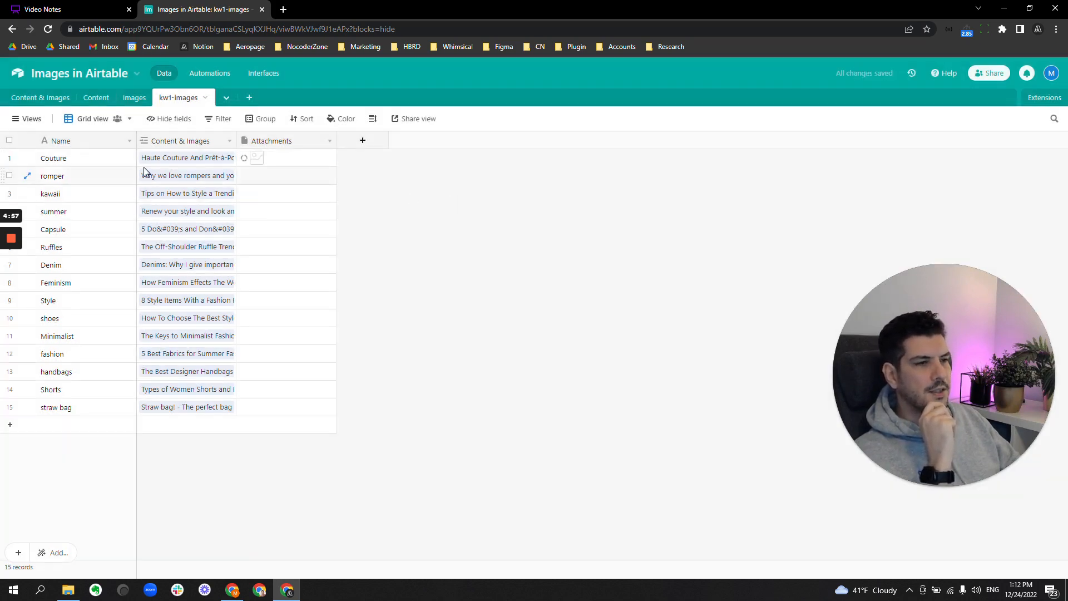
In Content & Images, make Image a Lookup of kw1-images Attachments, then undo it
click(41, 97)
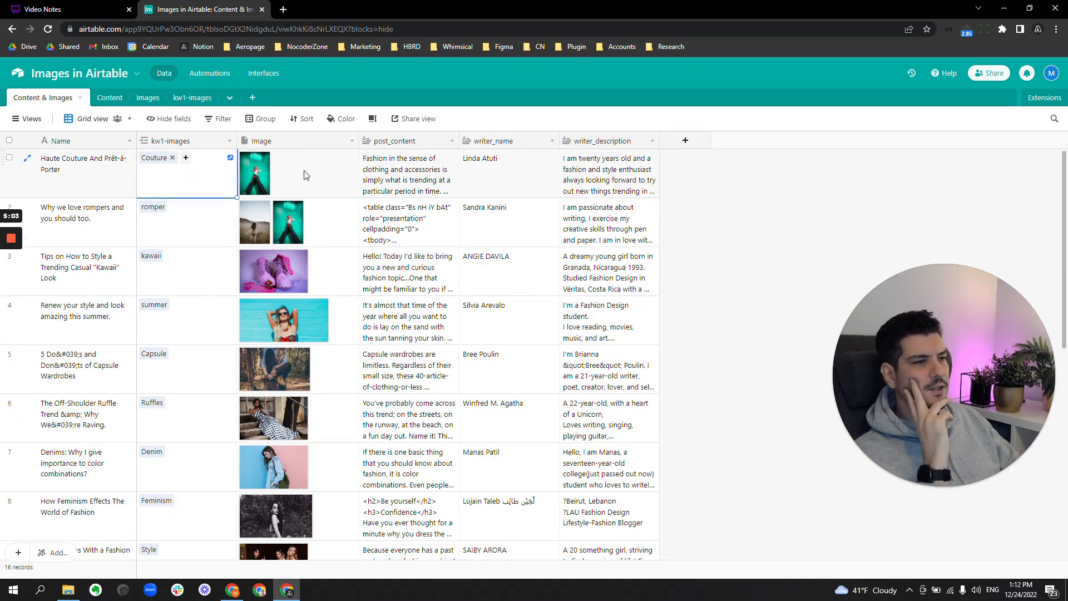
click(345, 141)
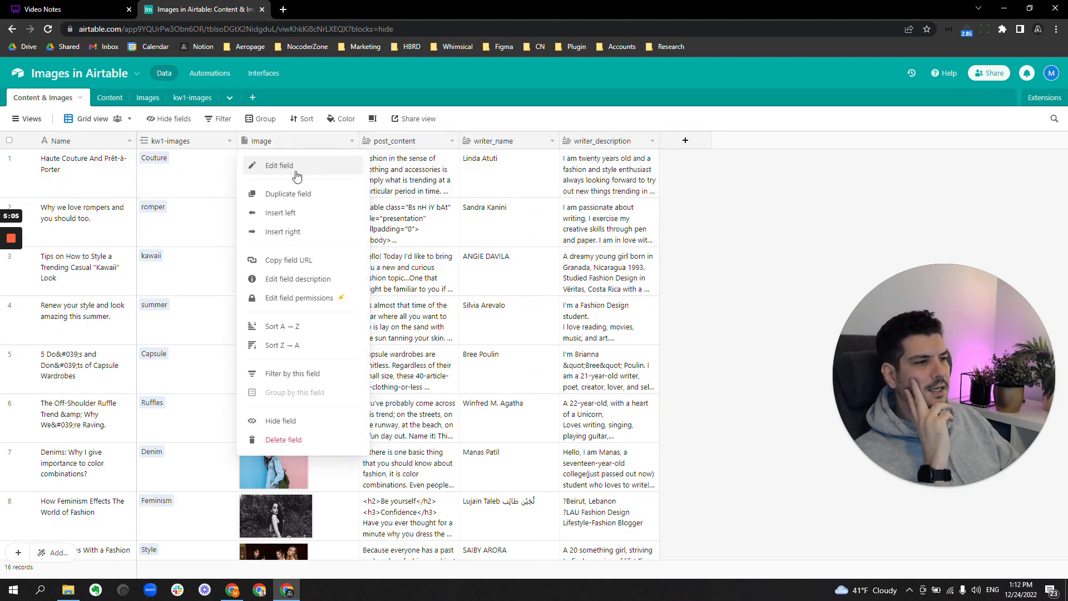
click(278, 166)
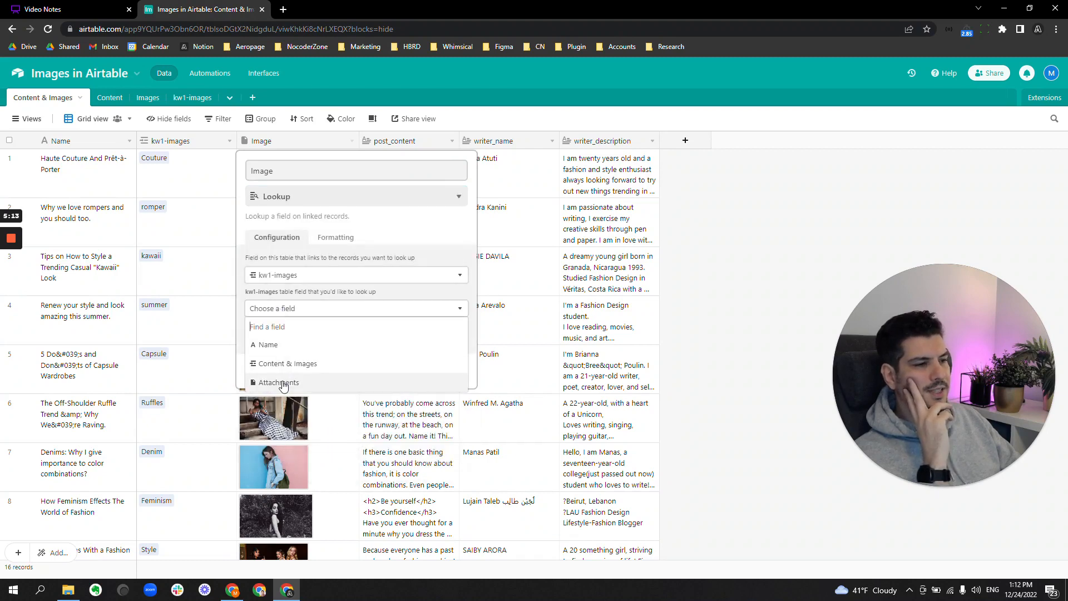
click(279, 382)
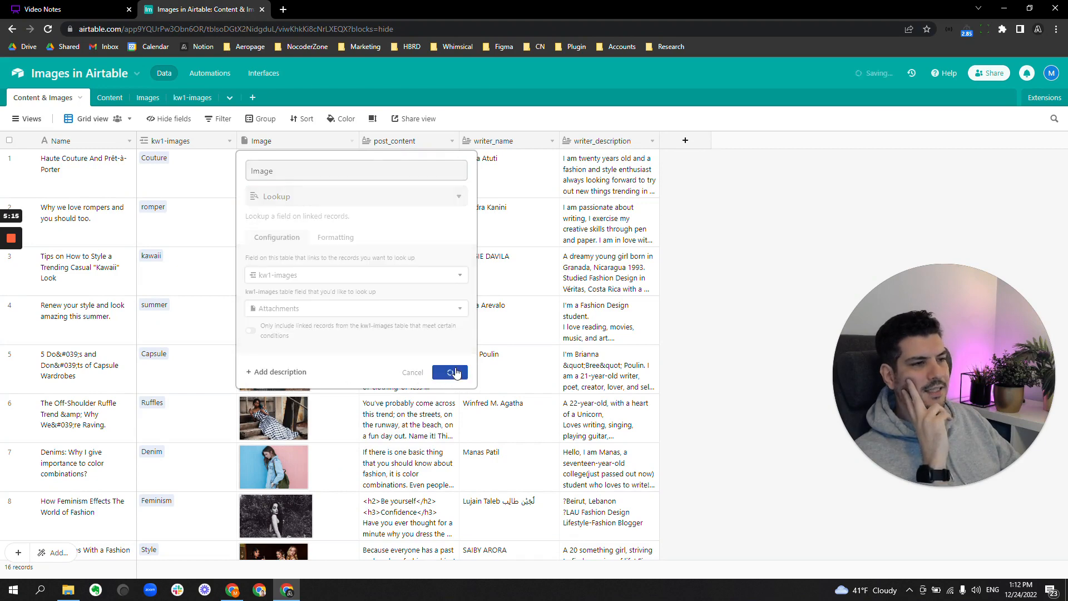
click(450, 372)
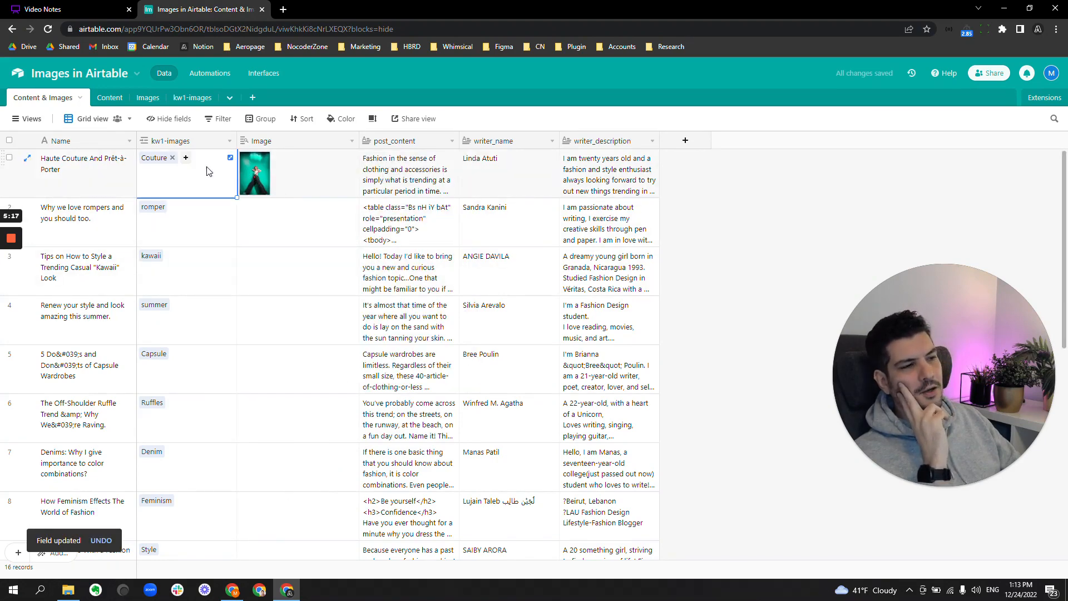
click(297, 173)
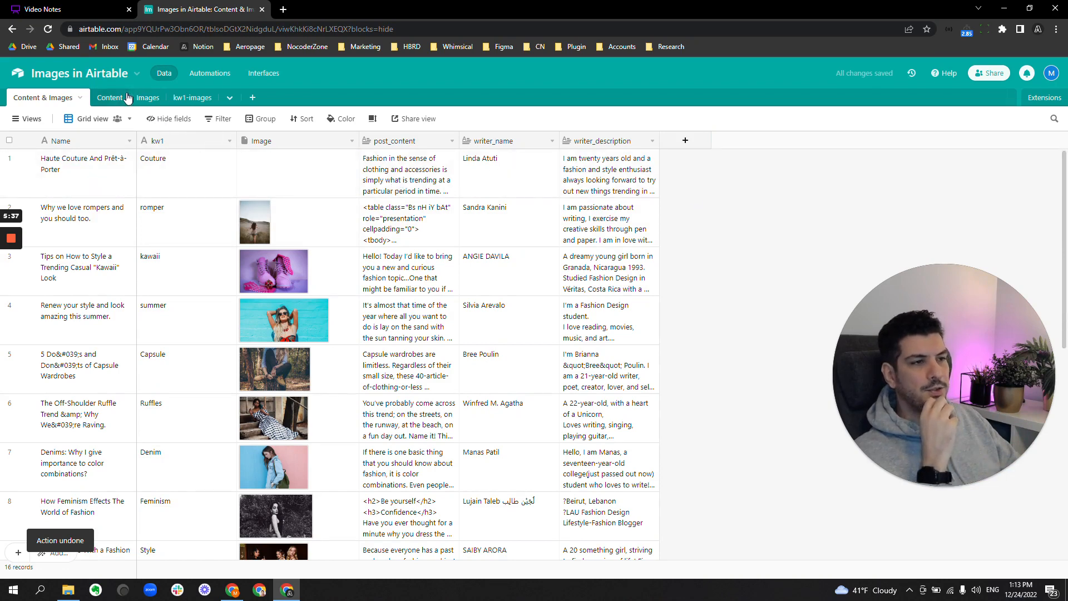
Add a new Content record named Summer Dresses
click(100, 97)
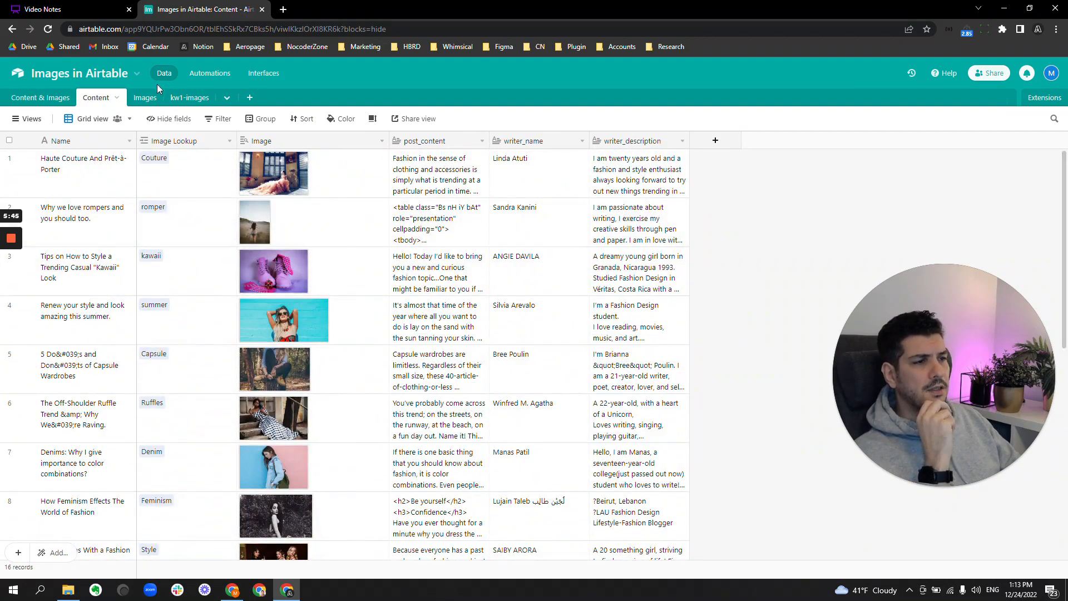
scroll(down, 3)
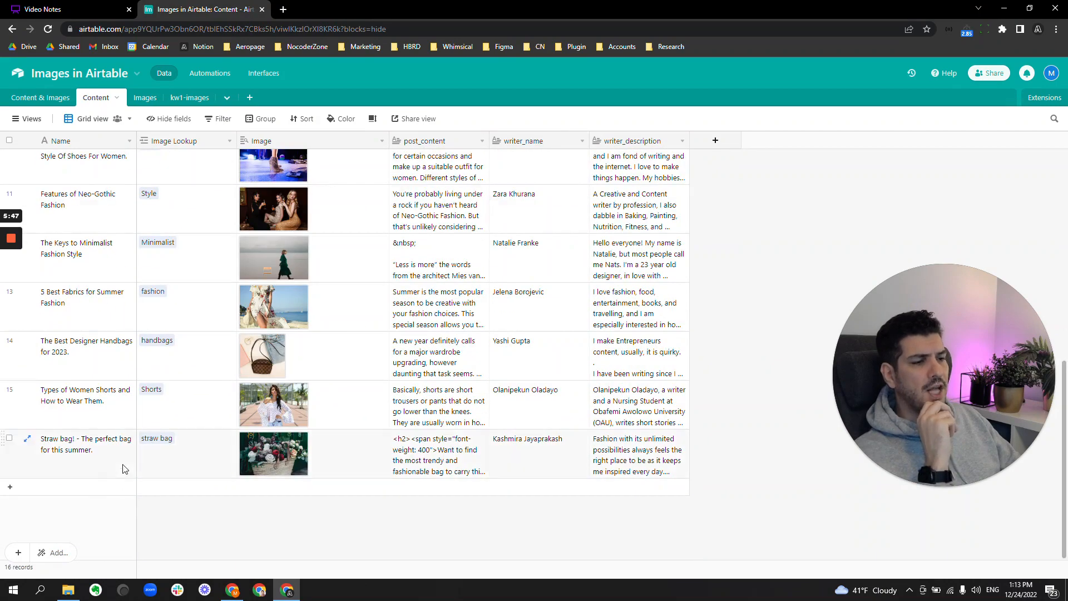
click(10, 487)
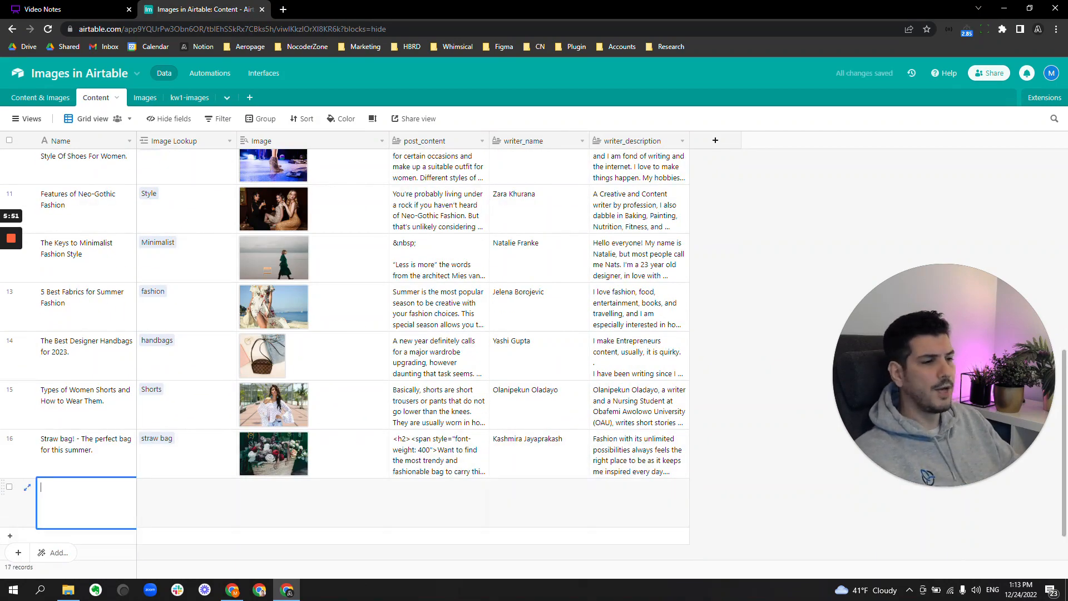
text(Summa)
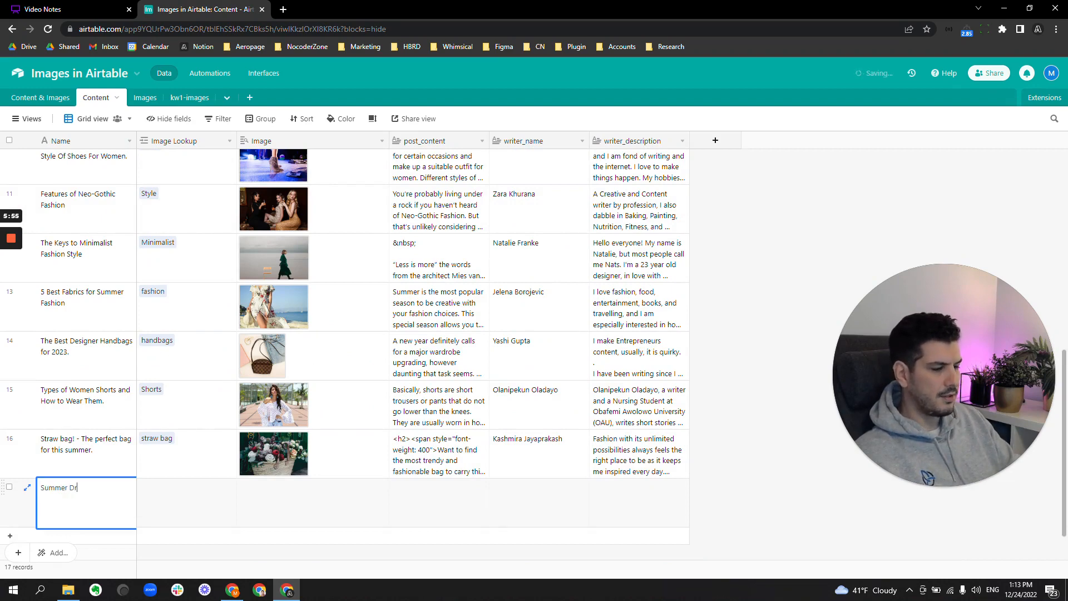
text(esses)
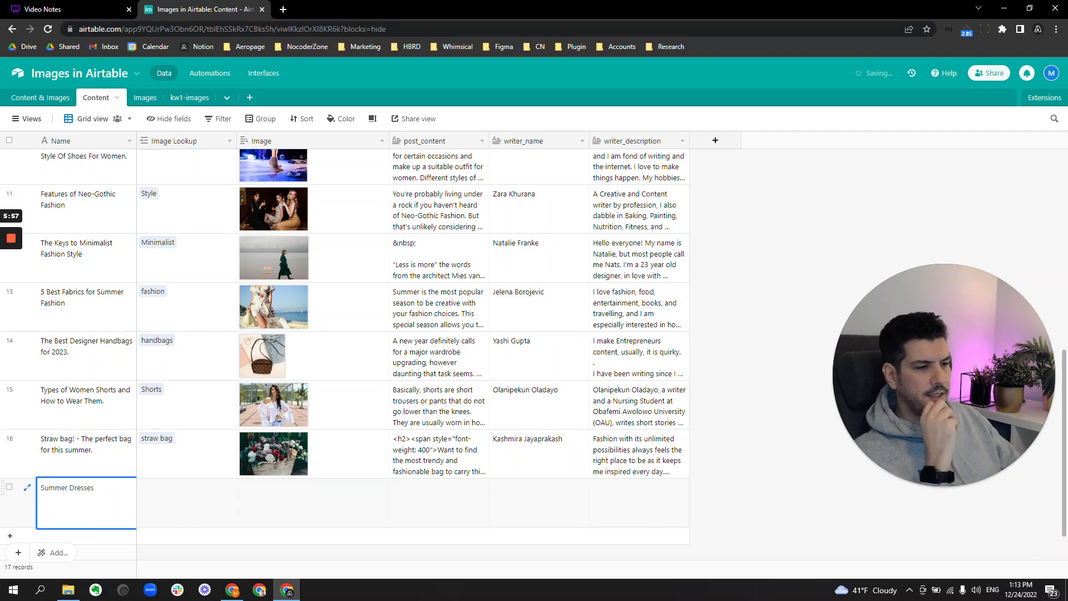
click(184, 502)
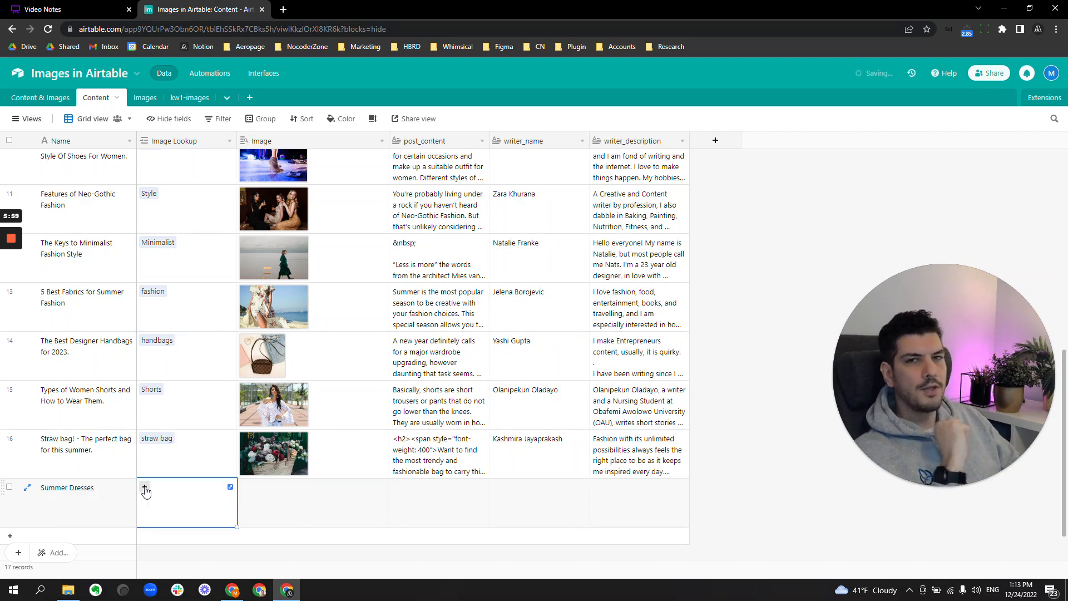
Link Summer Dresses to the summer and handbags image records via the Image Lookup picker
click(146, 489)
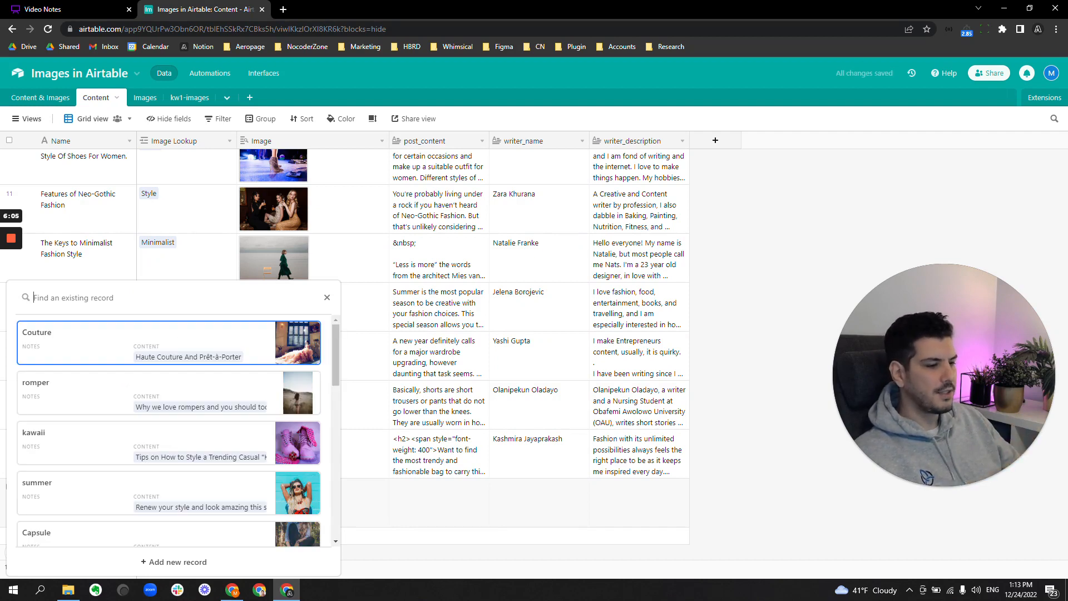
text(summer)
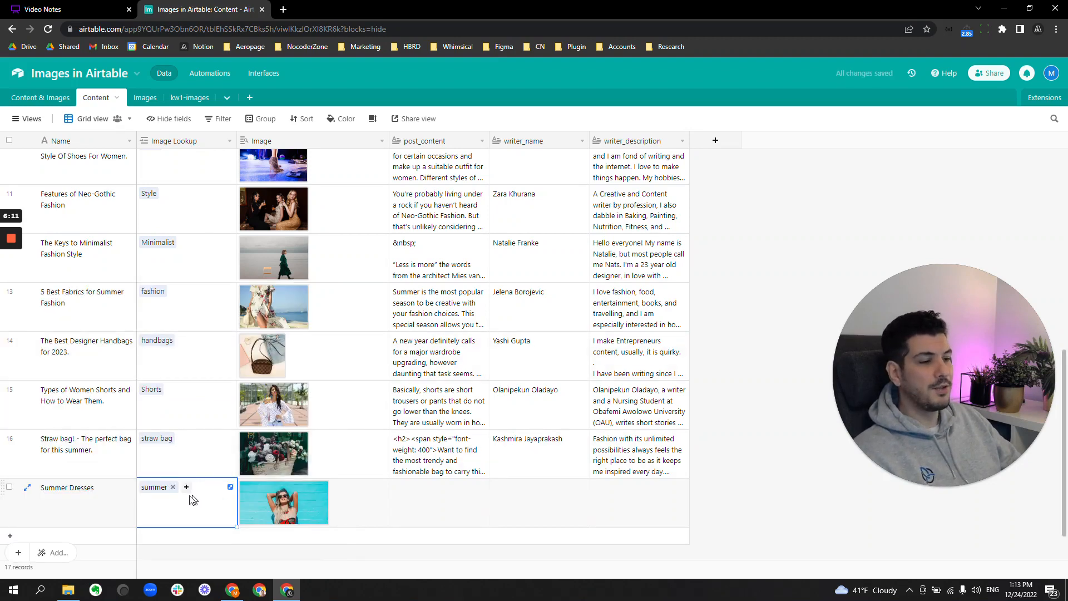
click(186, 487)
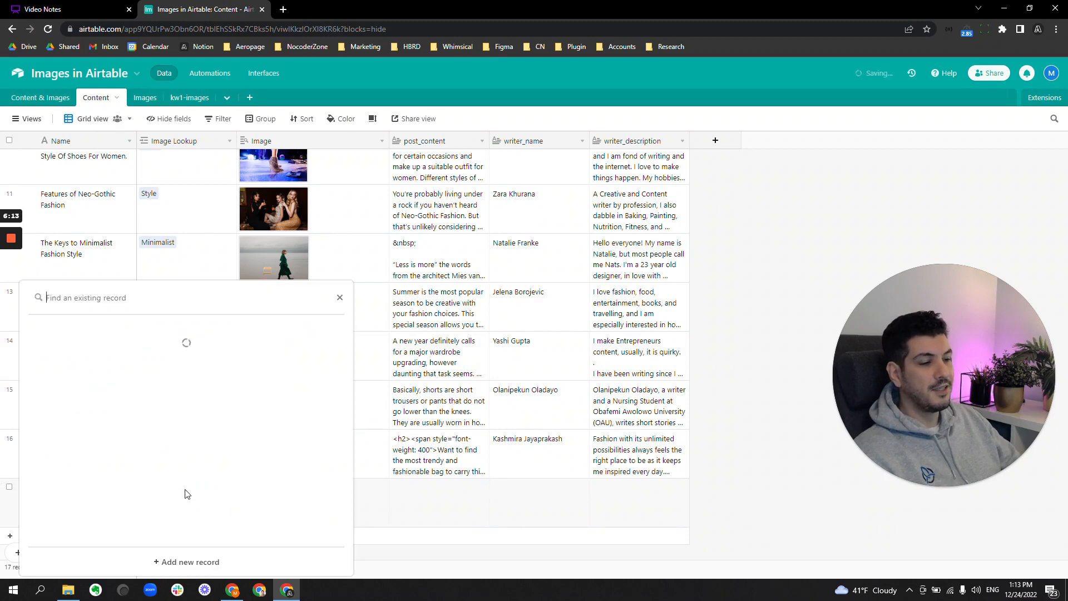
text(dress)
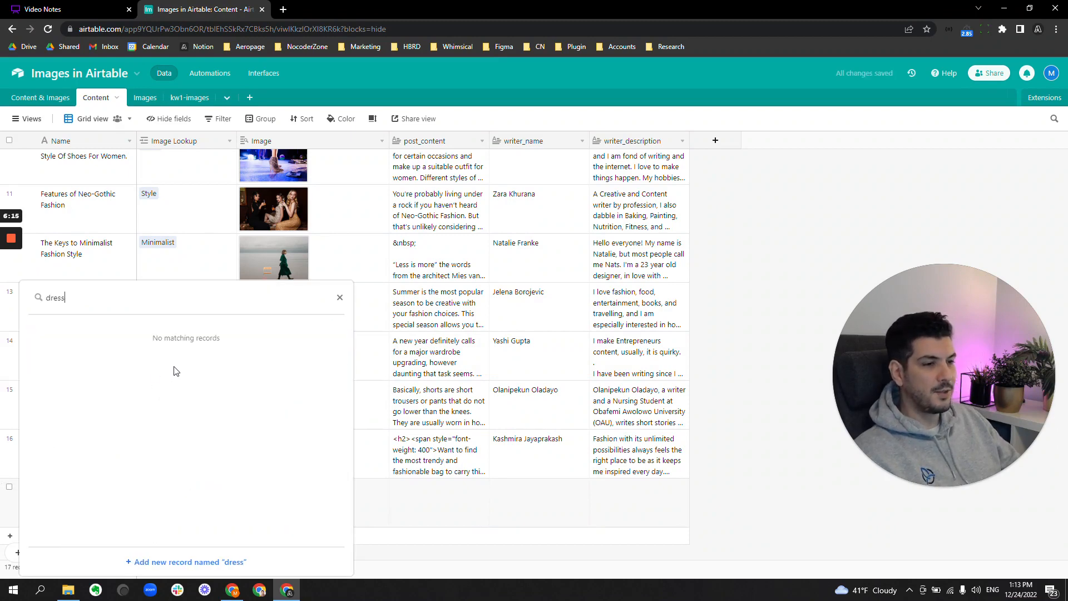
key(Backspace)
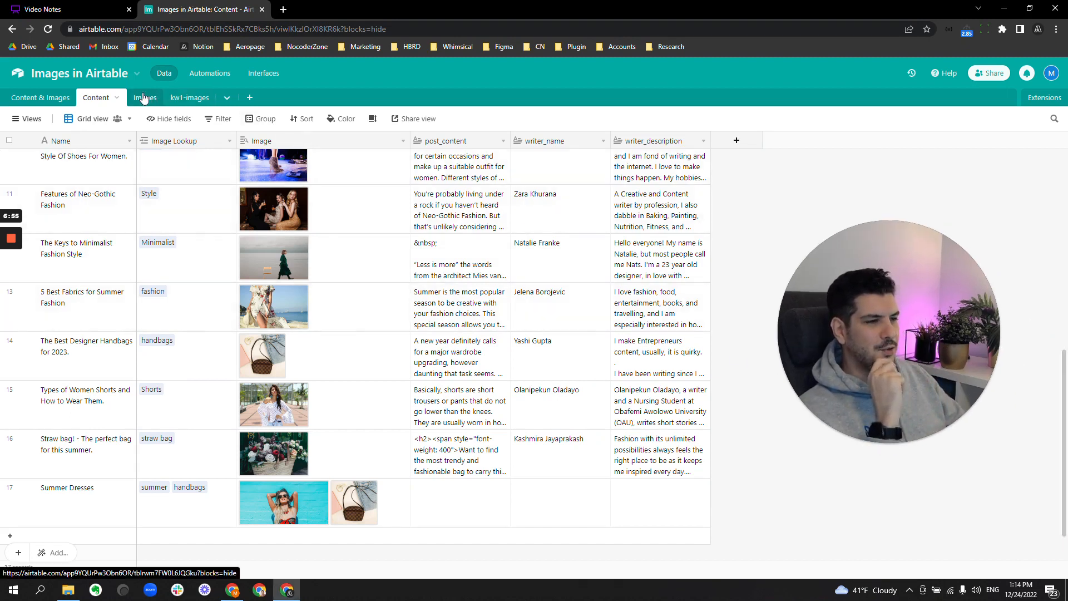
Drag 40 photos from File Explorer onto the Images gallery, creating 40 separate records
click(146, 97)
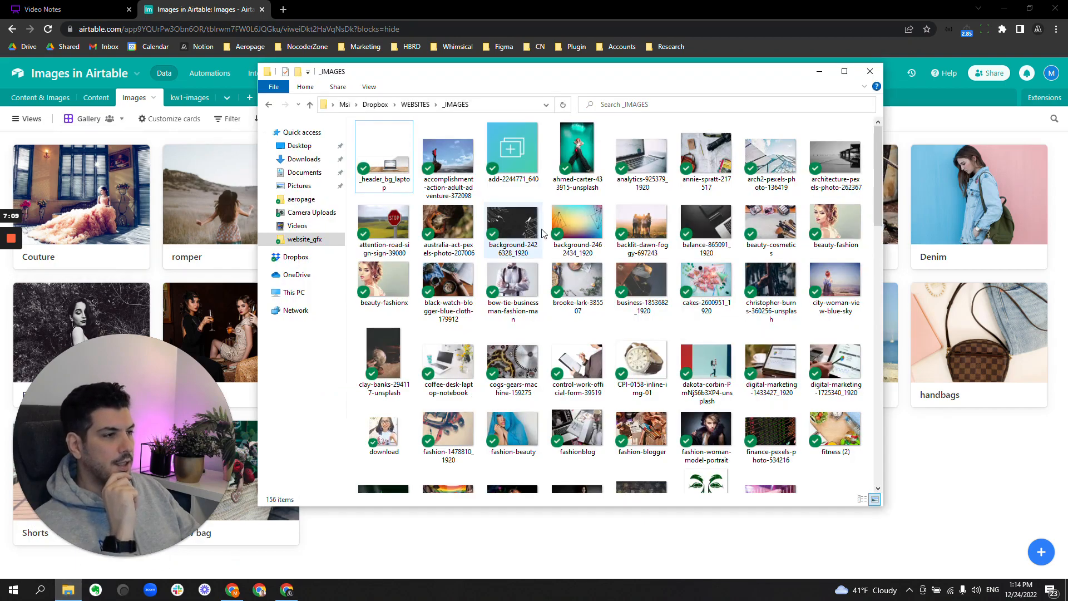
scroll(down, 3)
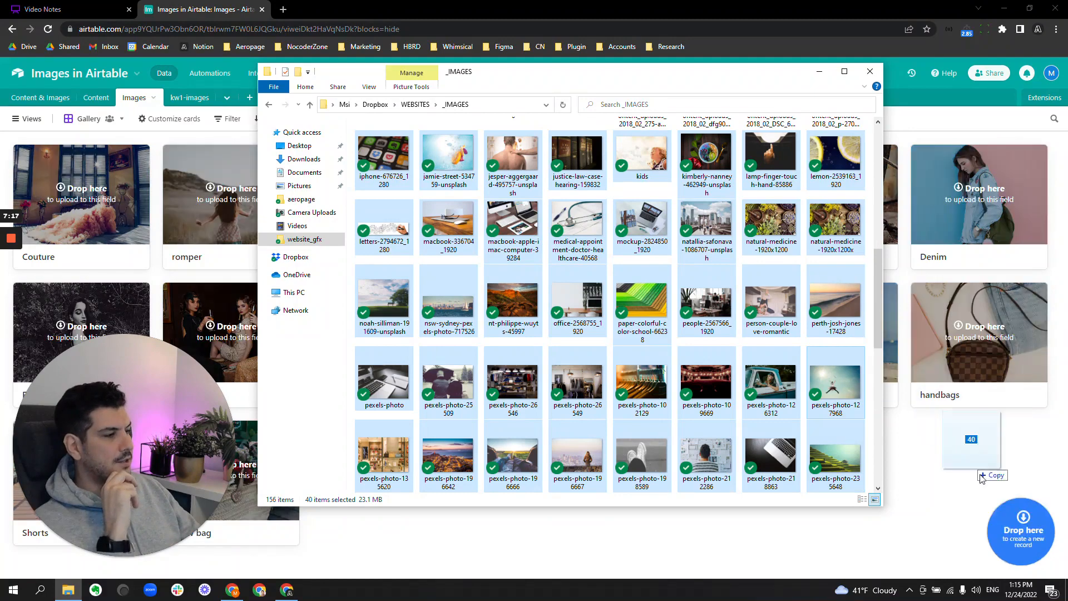
drag(971, 439, 1020, 531)
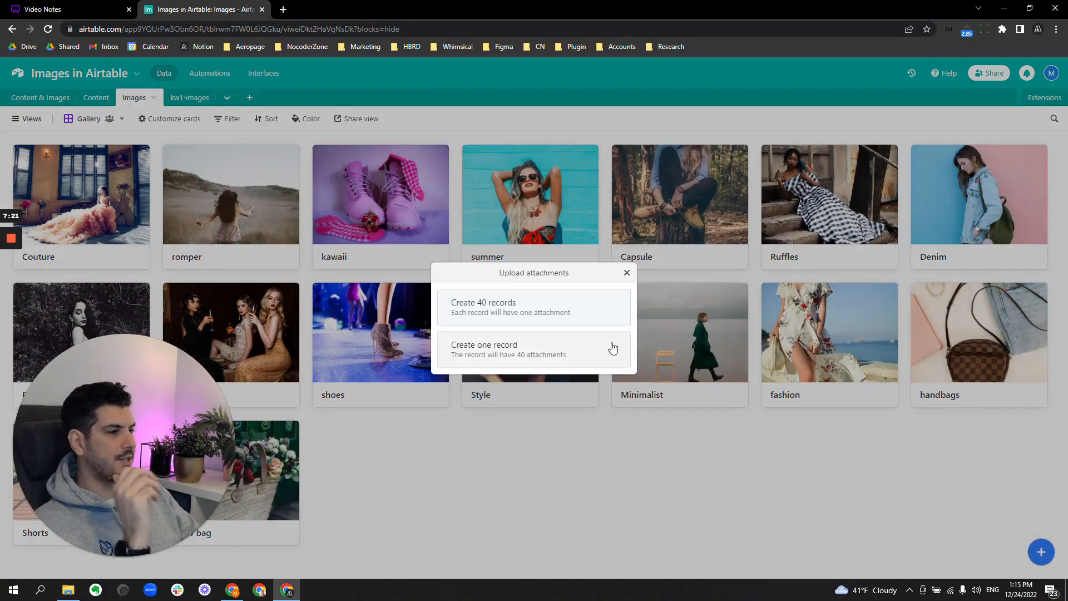
mouse_move(522, 312)
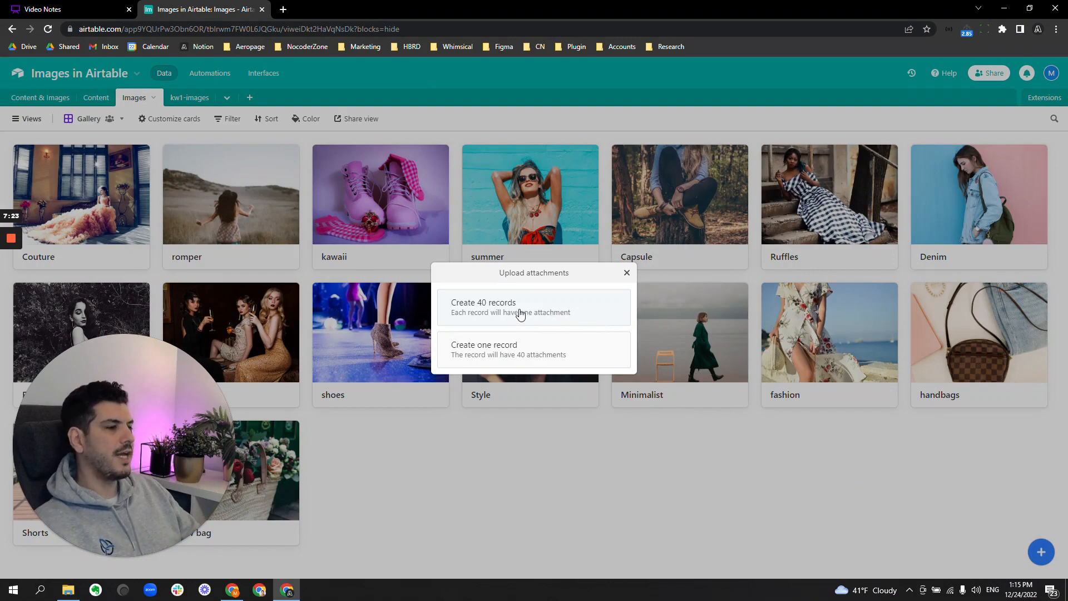
click(483, 306)
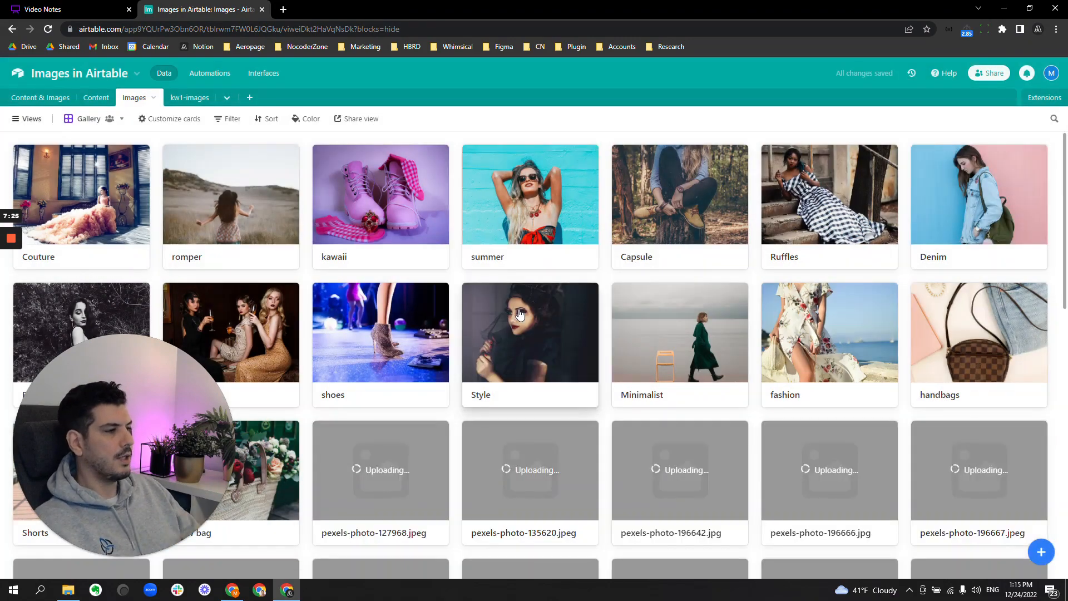
scroll(down, 3)
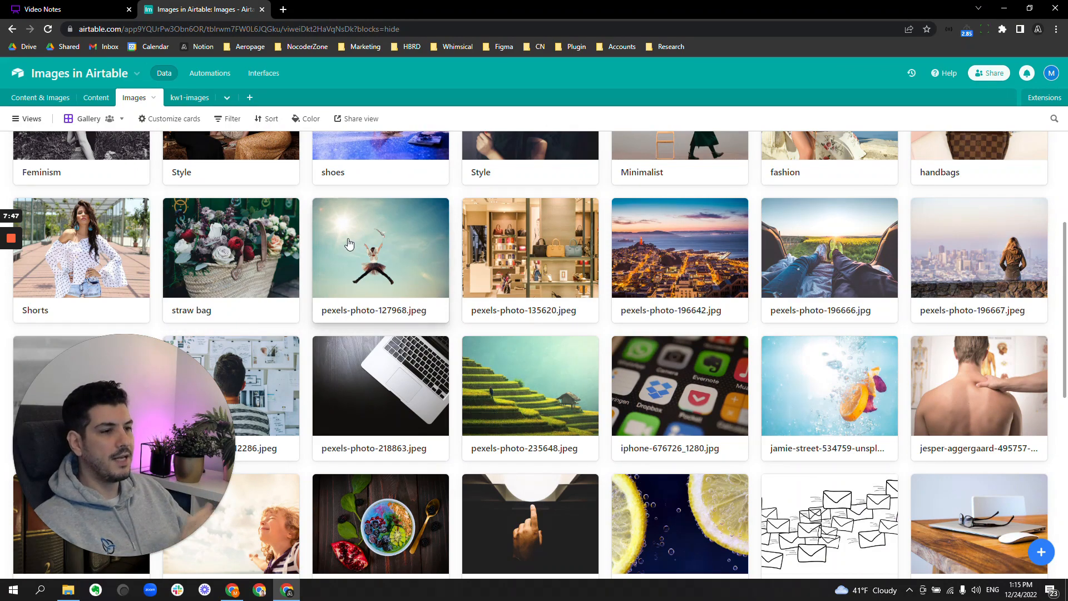
Show Images as a grid and add a single line text field named Filename
click(27, 118)
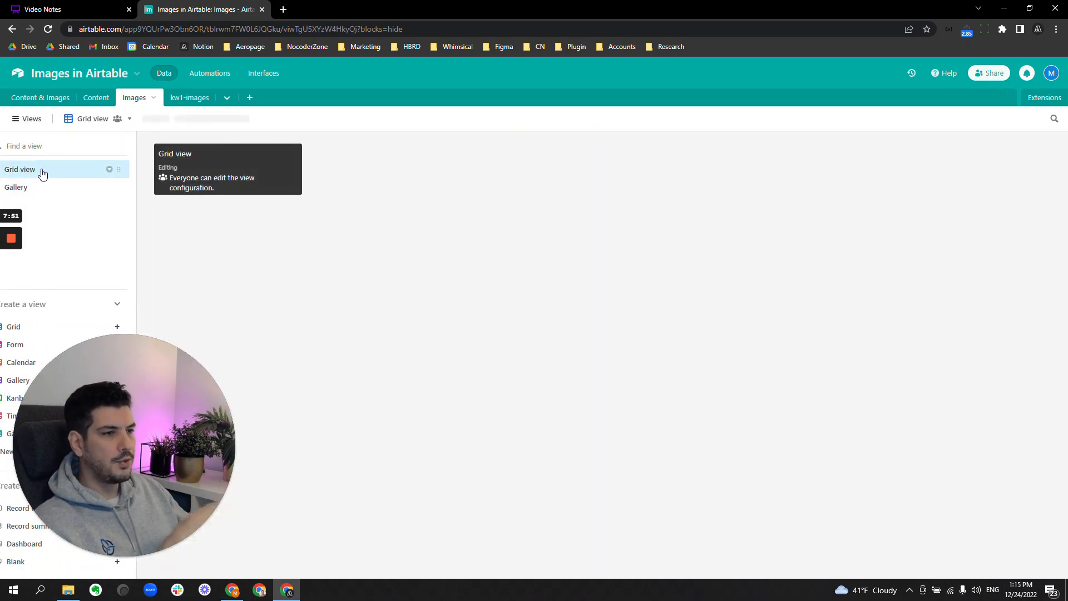
click(19, 169)
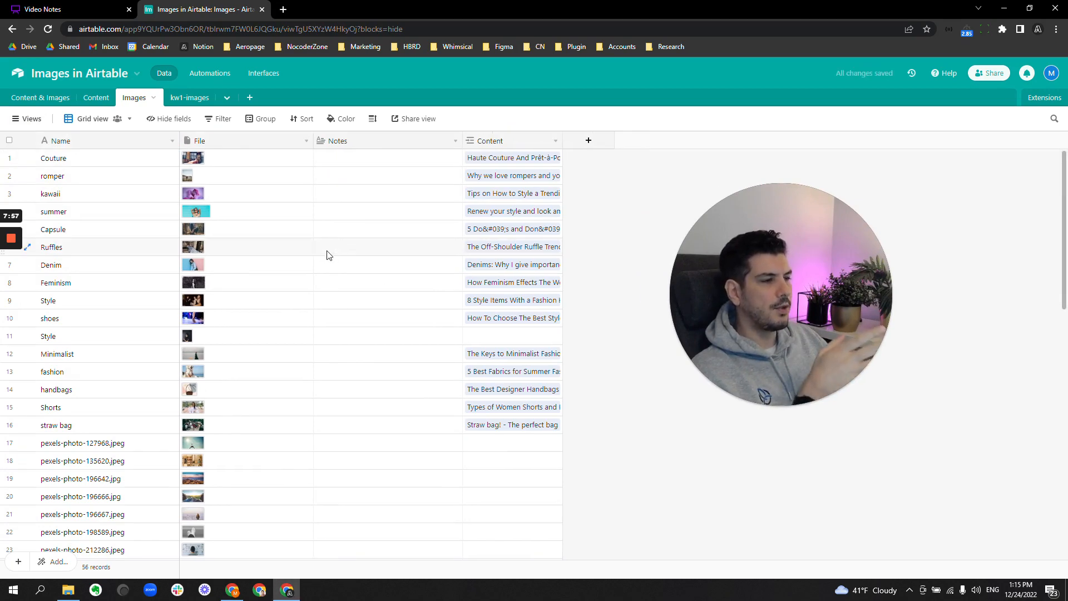
scroll(down, 3)
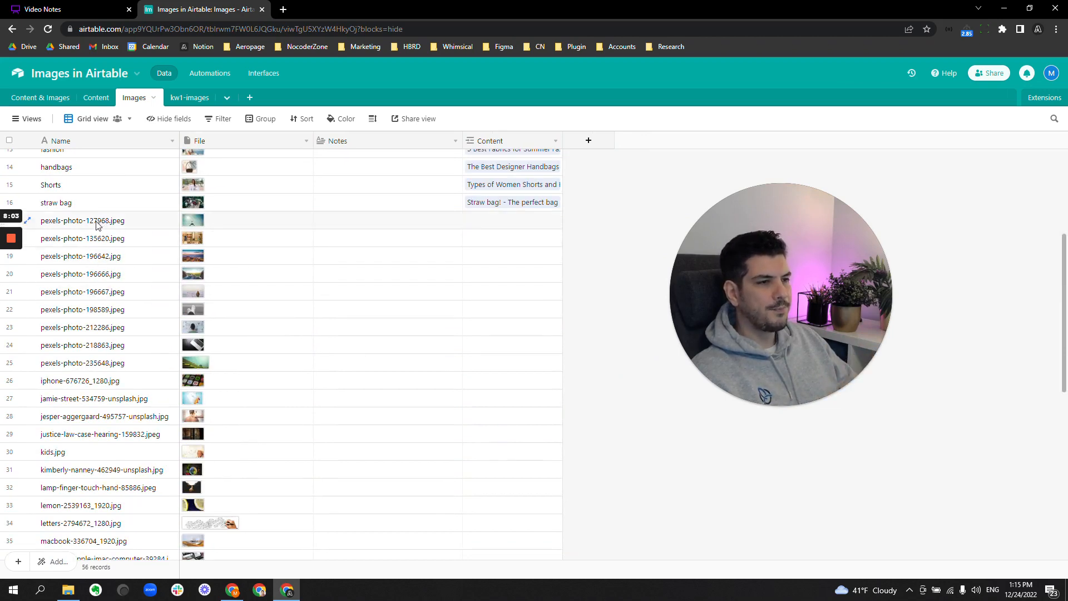
click(588, 140)
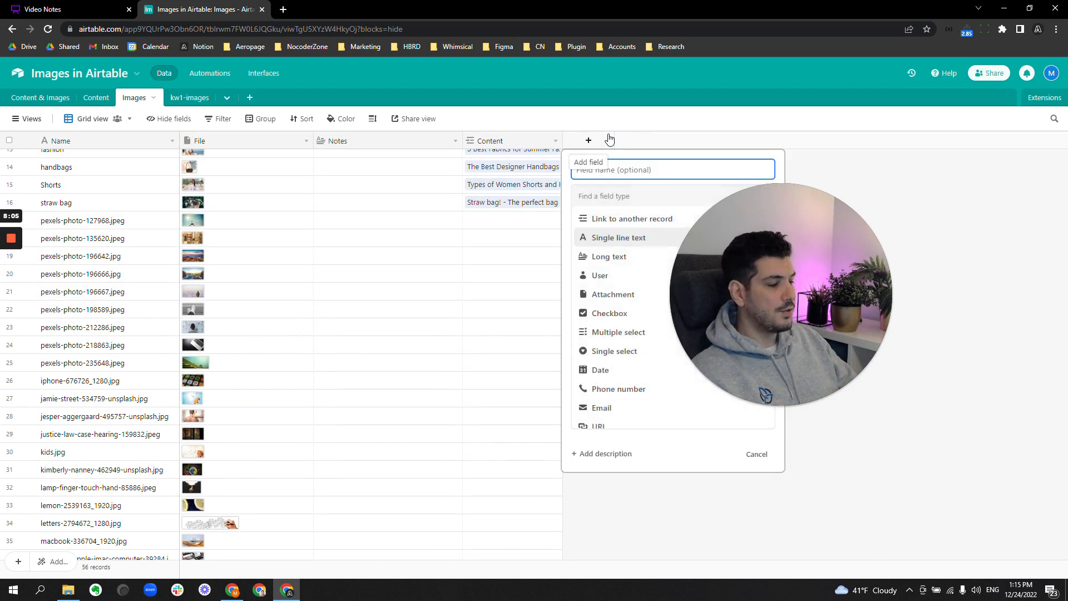
text(Filename)
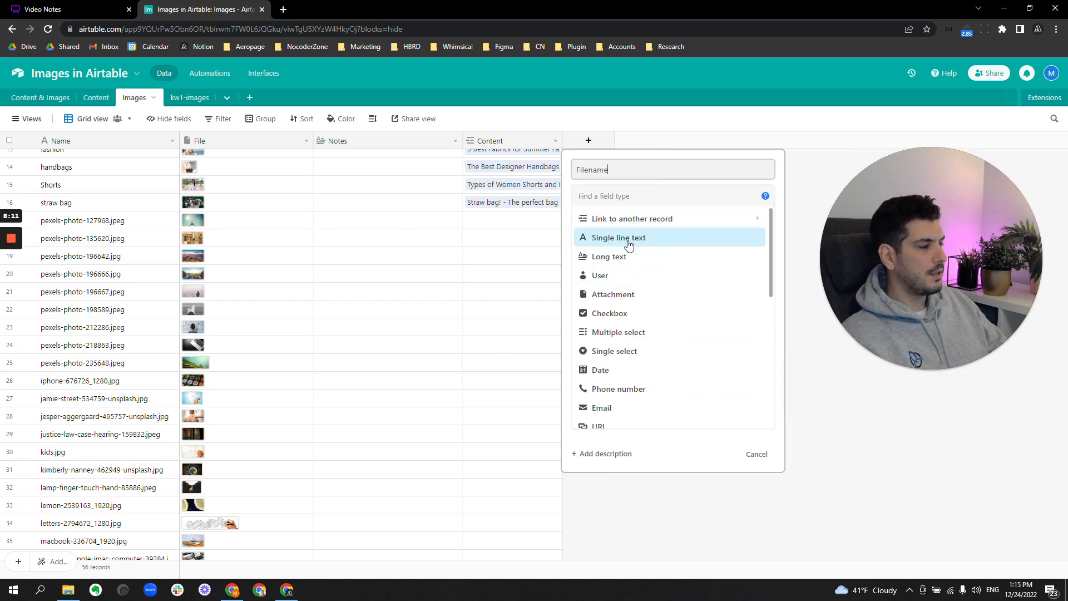
click(615, 237)
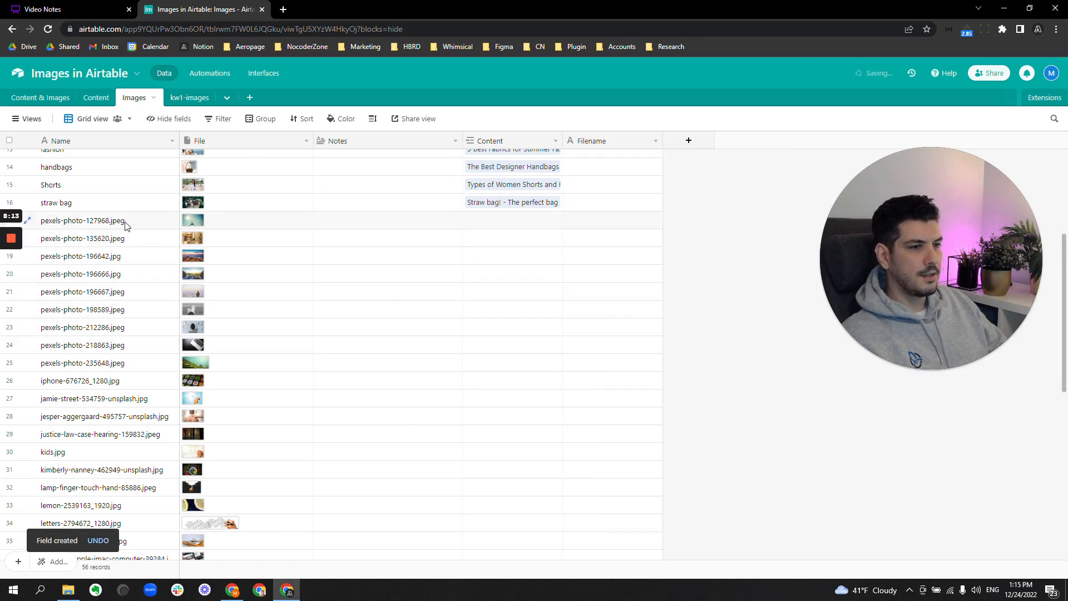
Move the 40 photos' file names from Name into the Filename column
scroll(down, 3)
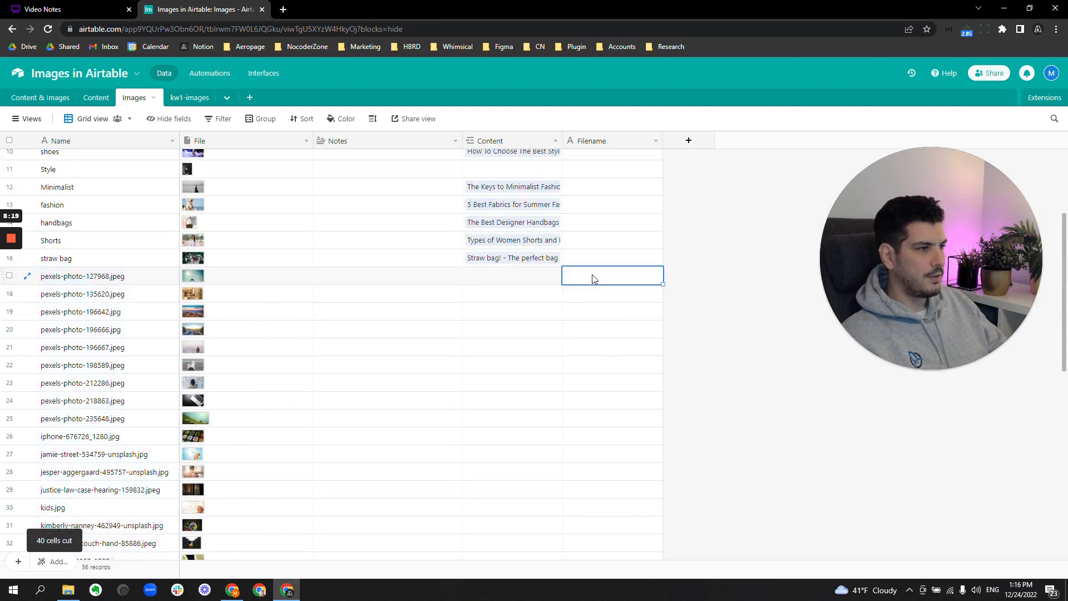
key(ctrl+v)
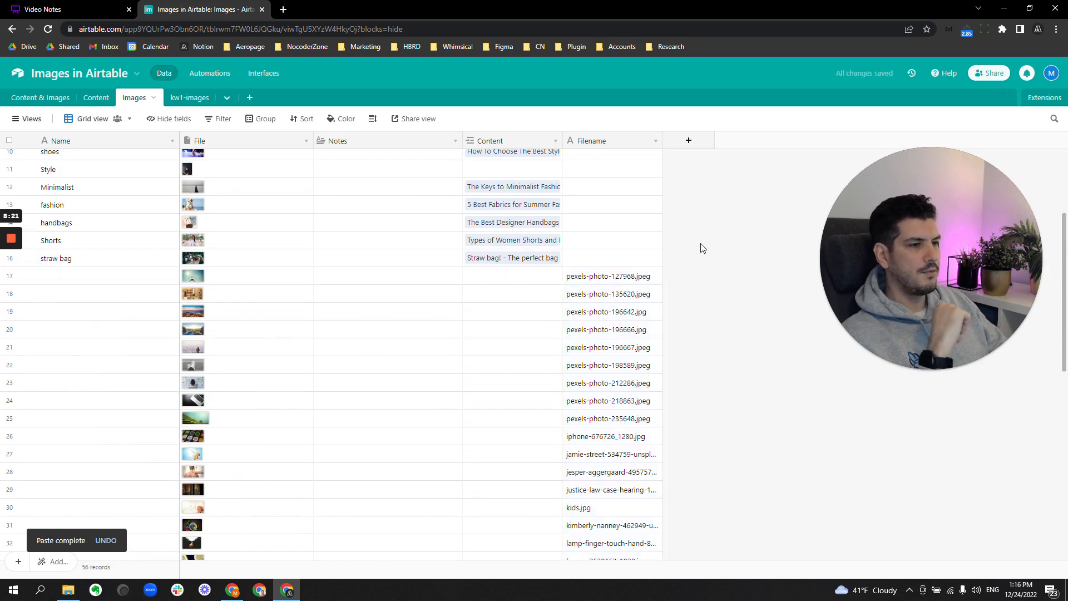
Set the Images grid row height to Extra Tall so photos are visible
click(102, 275)
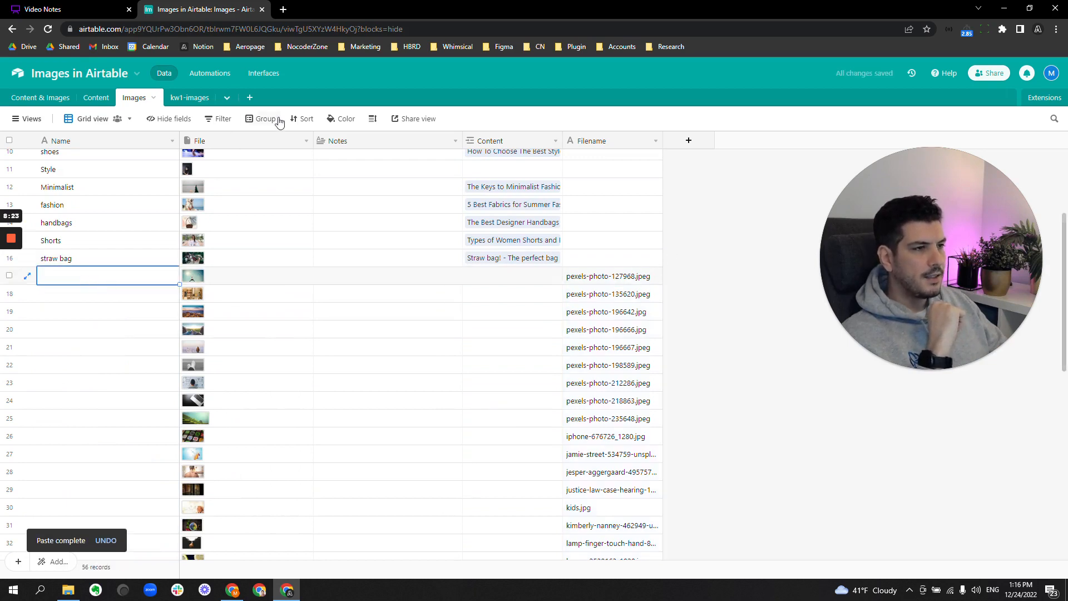
click(370, 118)
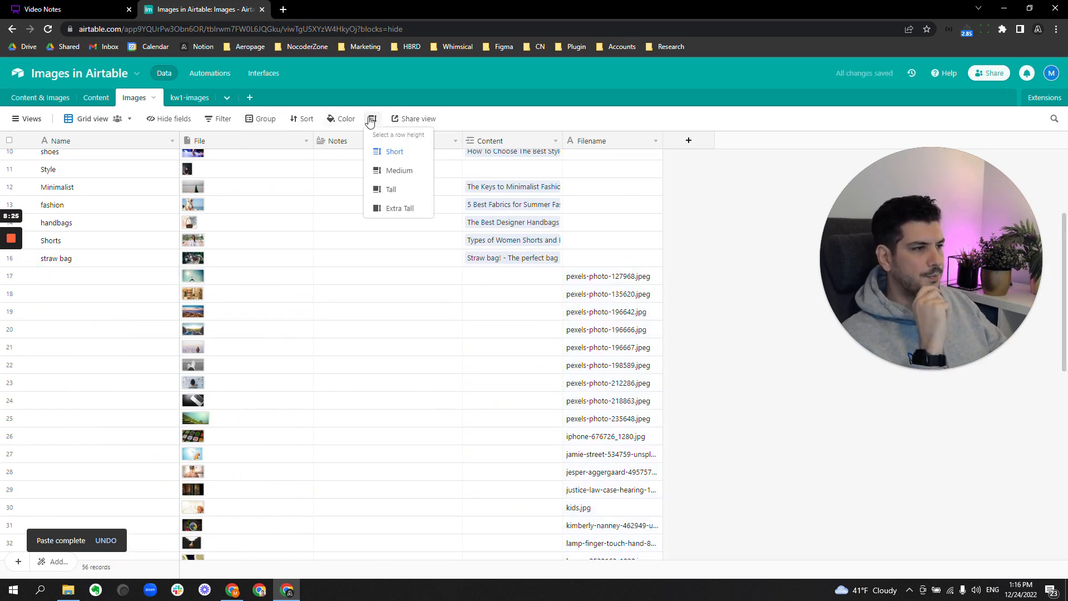
click(400, 208)
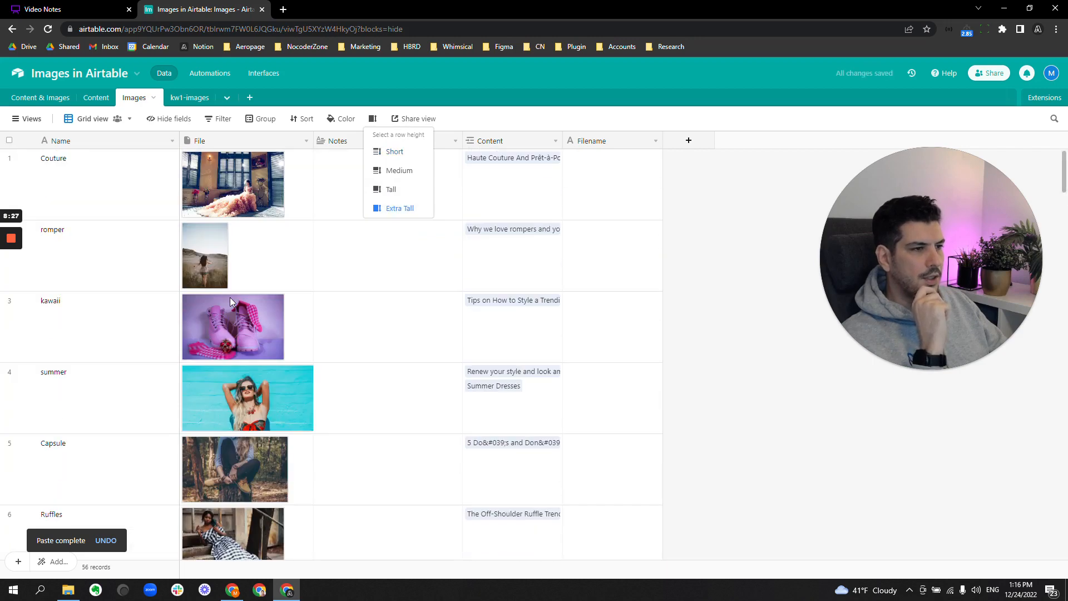
scroll(down, 3)
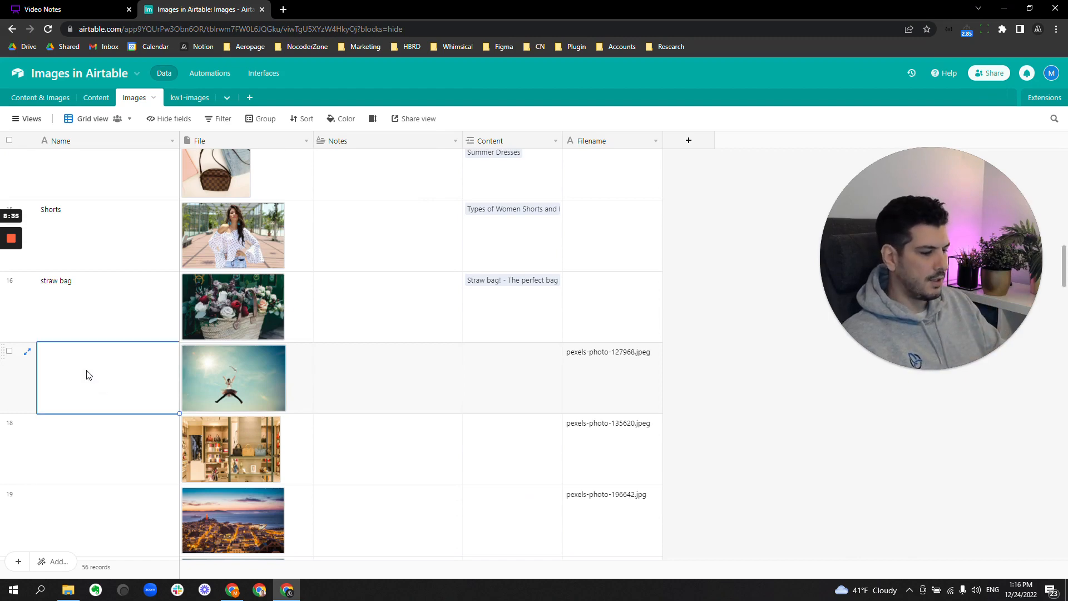
Name records 17 and 18 'sunshine sky jumping dress' and 'wardrobe handbags'
text(sunshine sky)
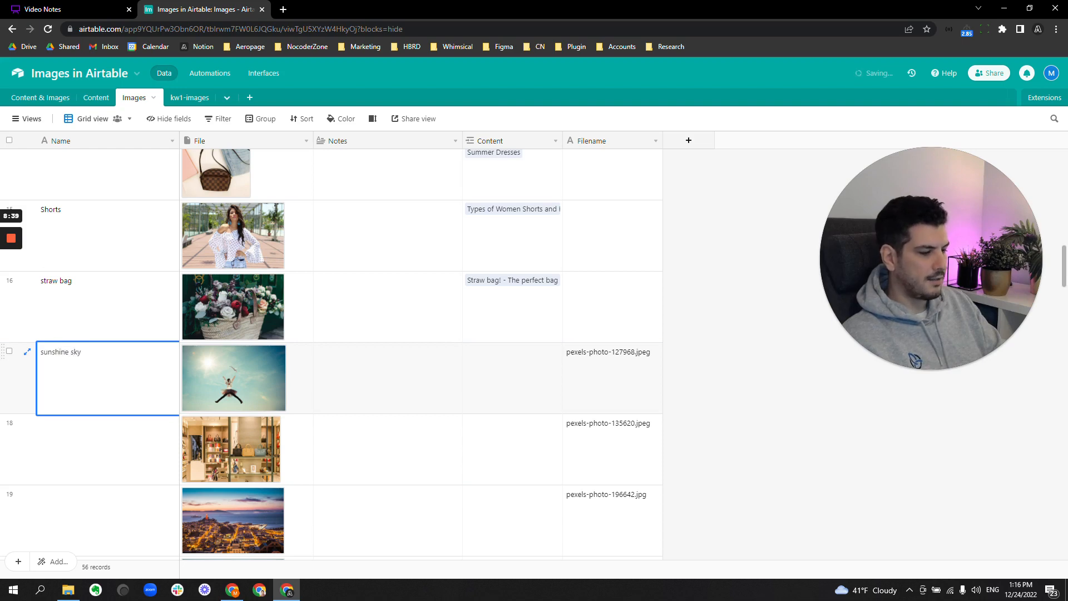
text(jumping dress)
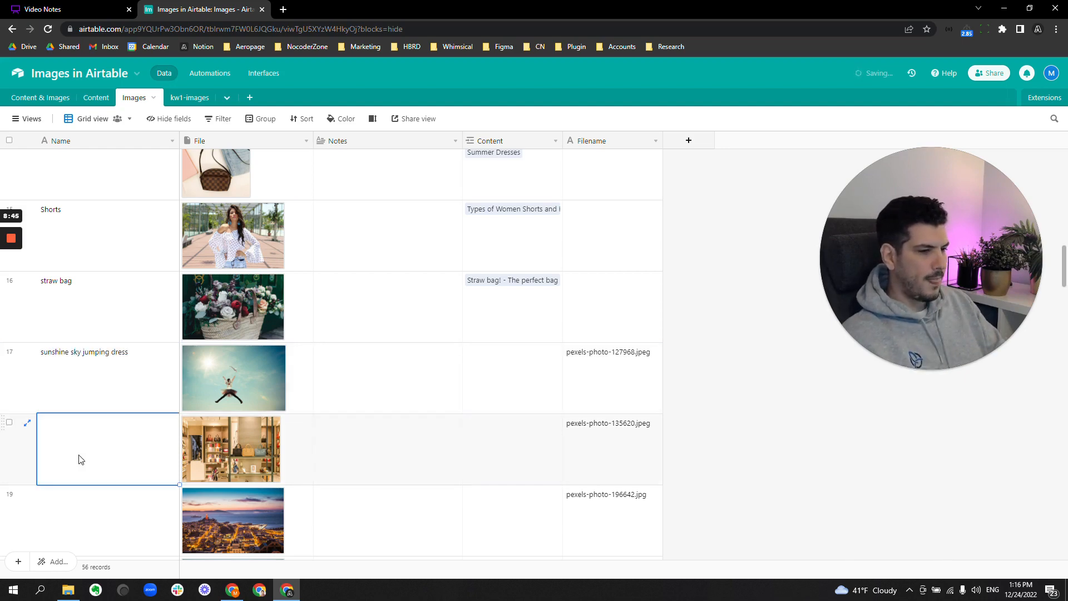
text(wardrobe handba)
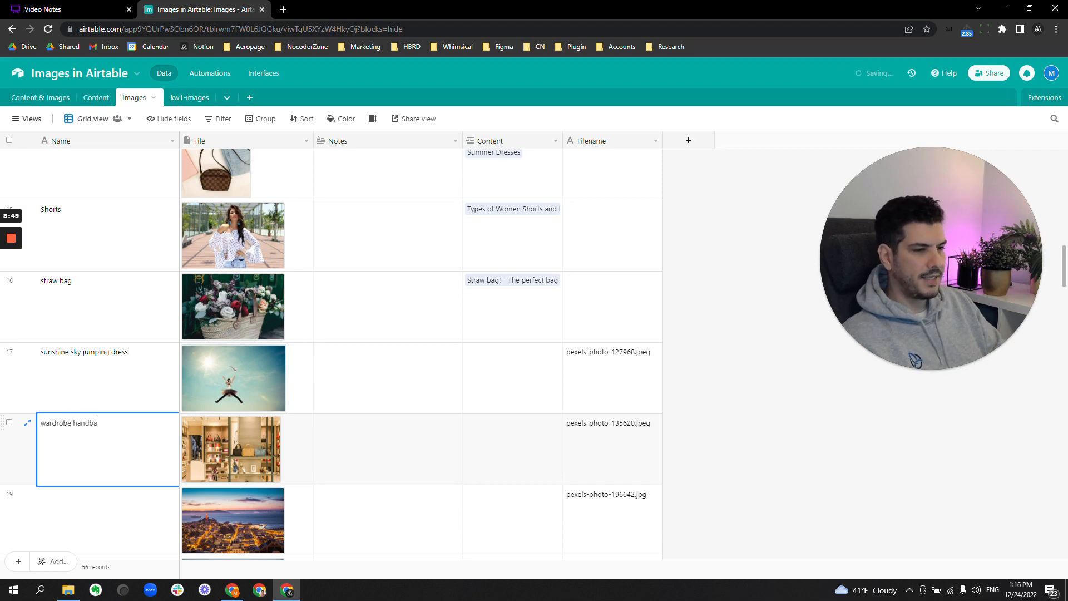
text(gs)
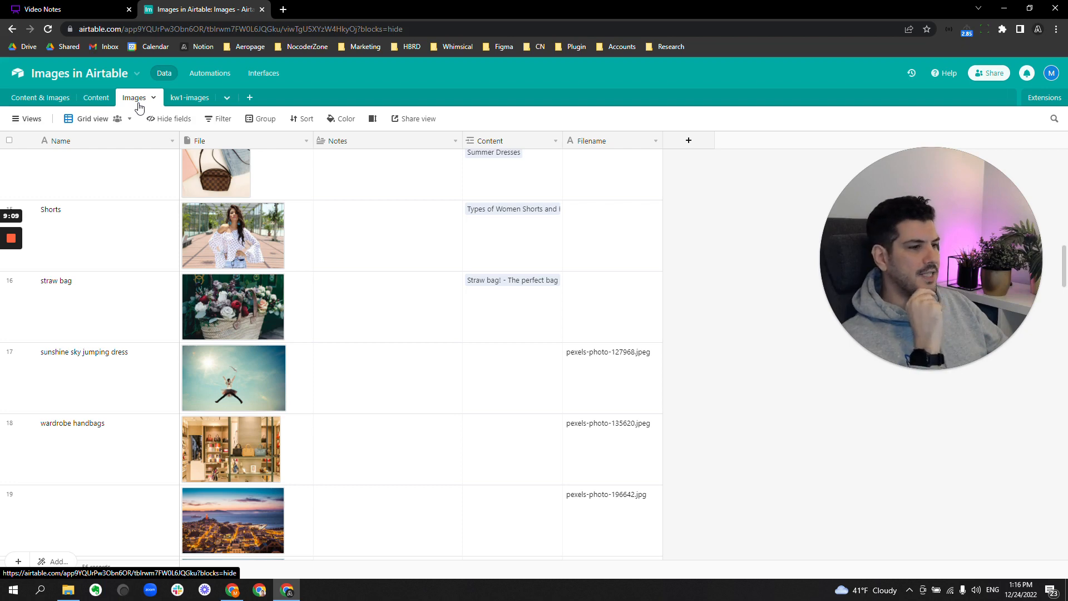
scroll(down, 3)
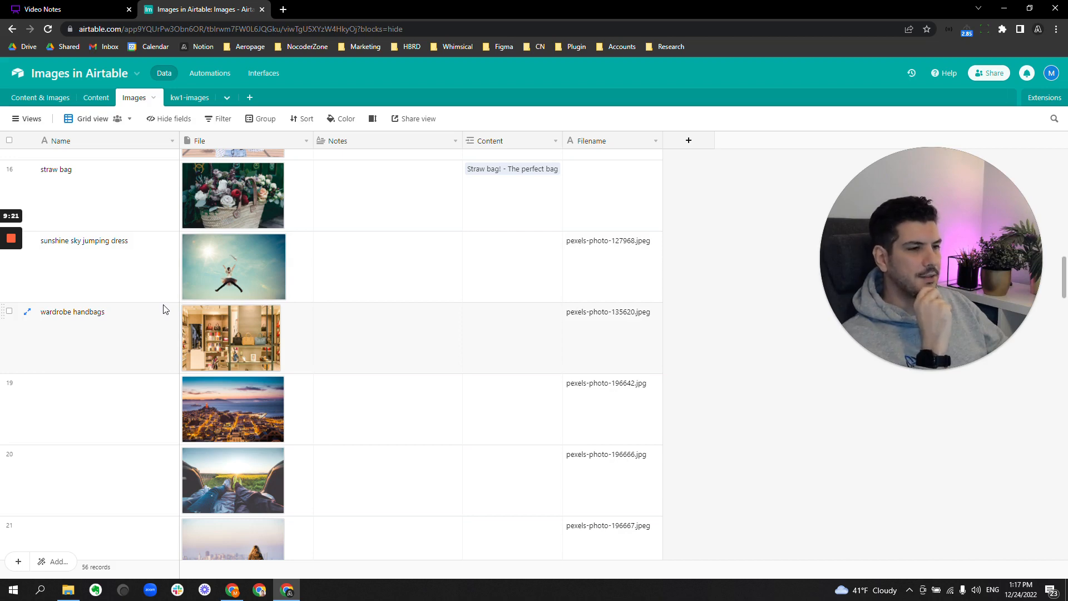
mouse_move(96, 98)
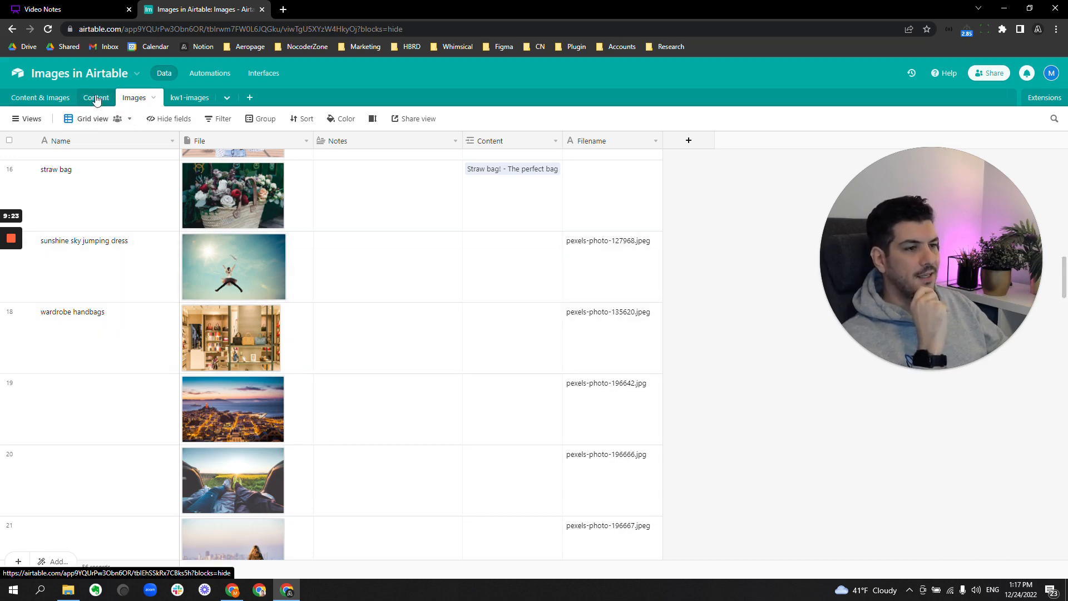
Start a new article record in the Content table, titled 'Best' so far
click(95, 98)
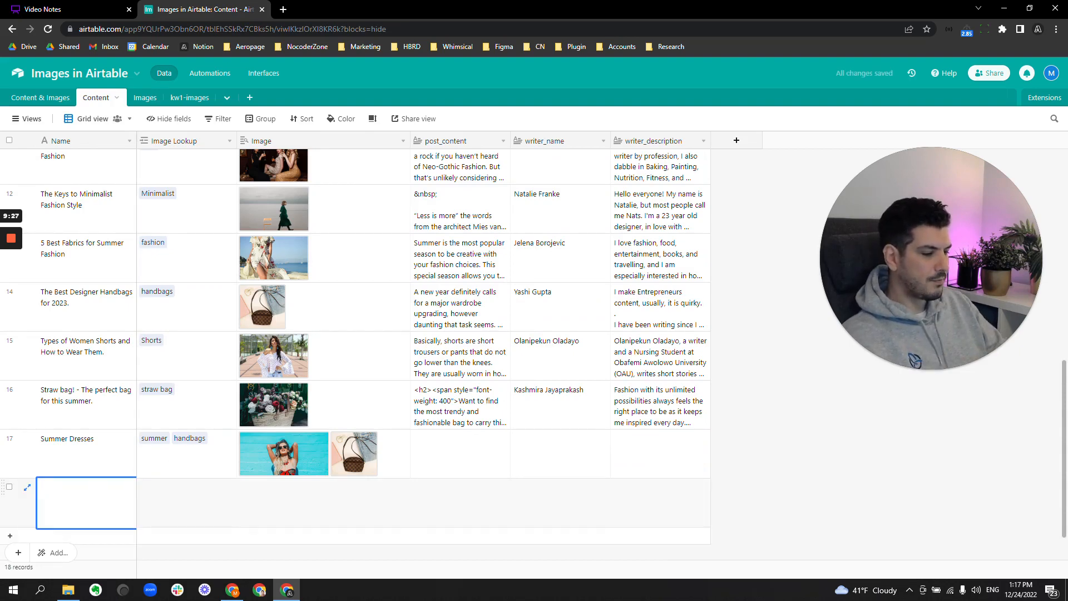
text(Best)
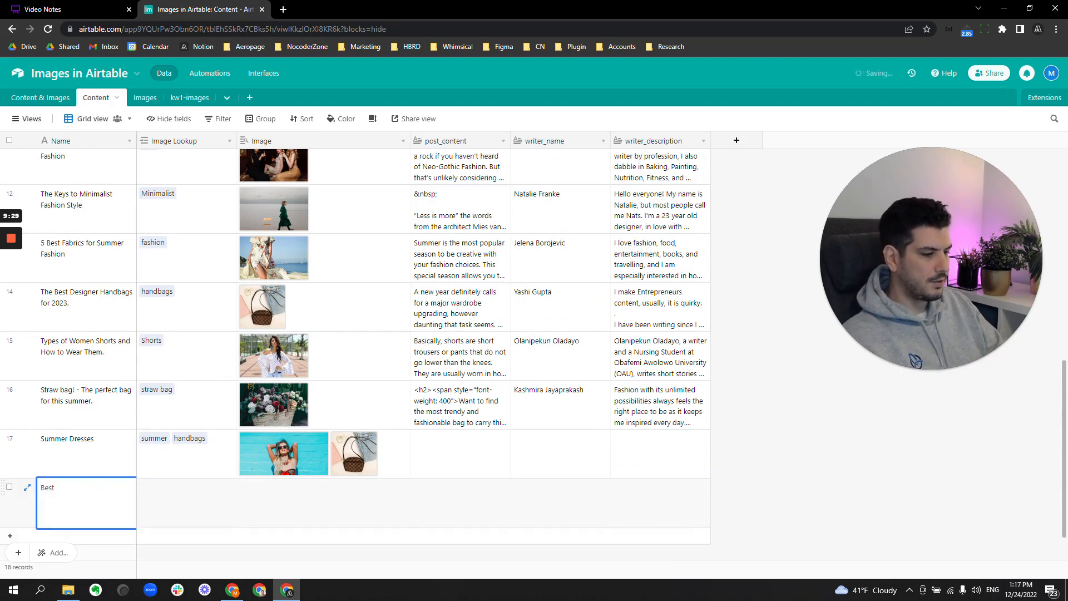